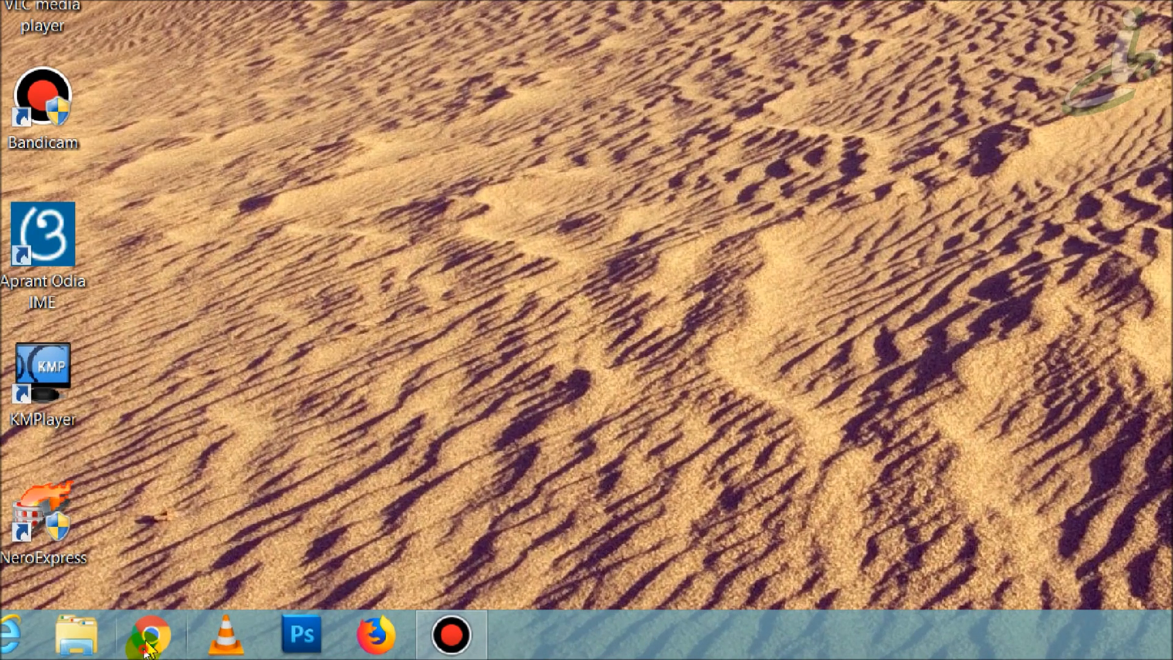
- Launch Chrome and search the web for 'google input tools'
left_click(146, 634)
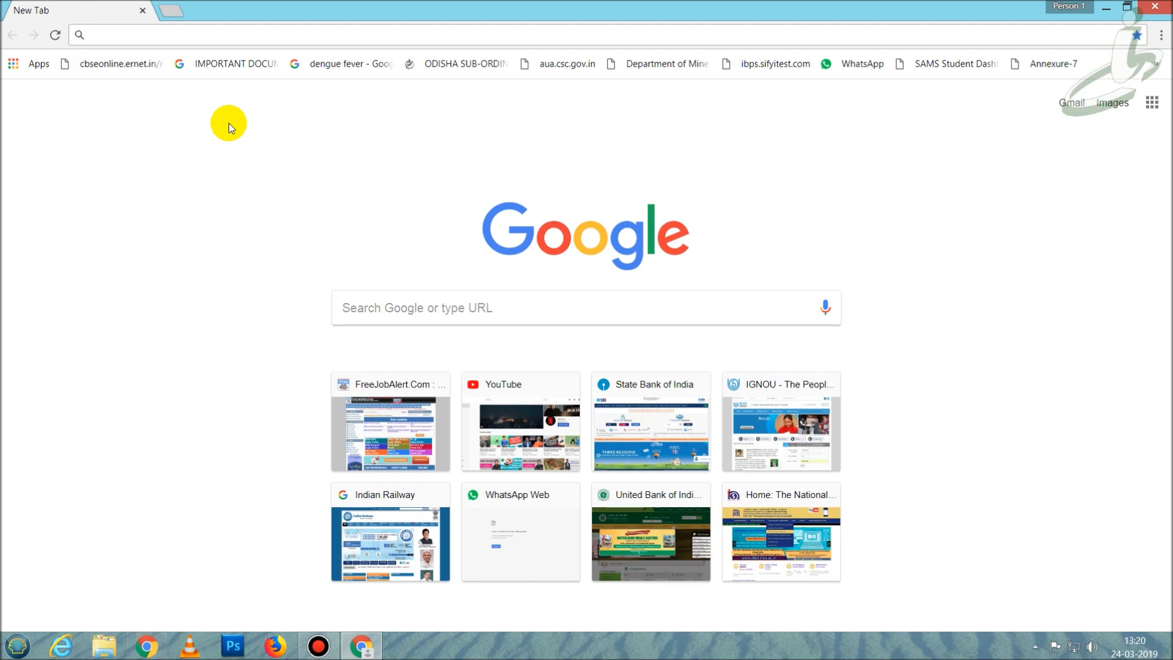
type("google input tools")
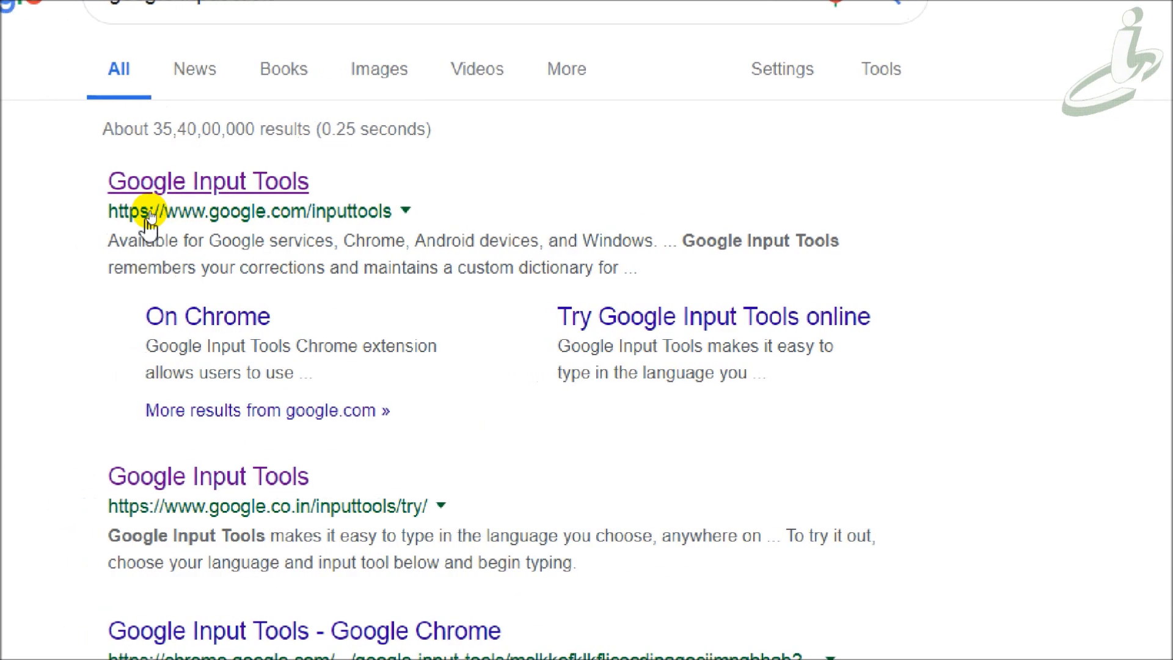
mouse_move(217, 183)
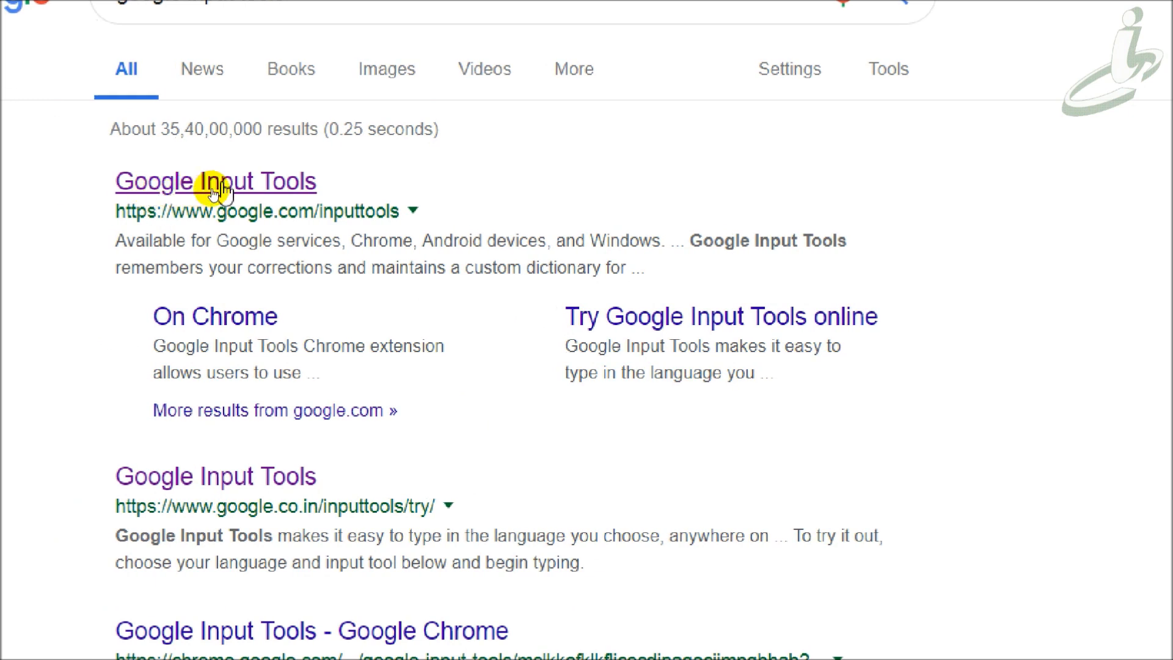
mouse_move(258, 189)
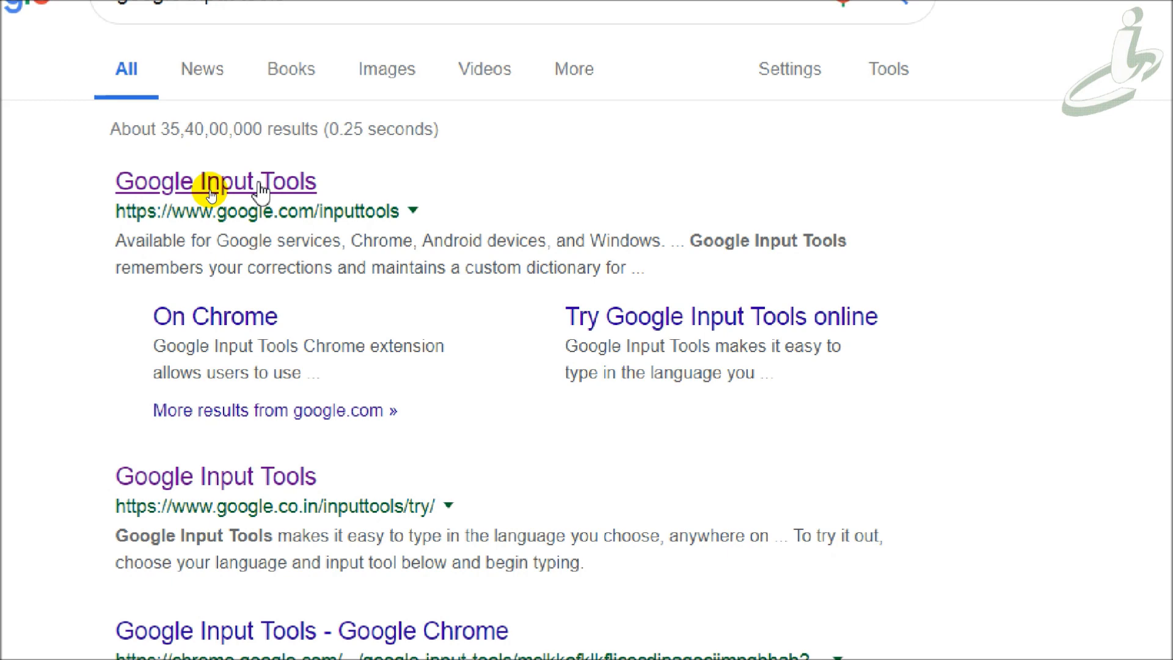
mouse_move(301, 301)
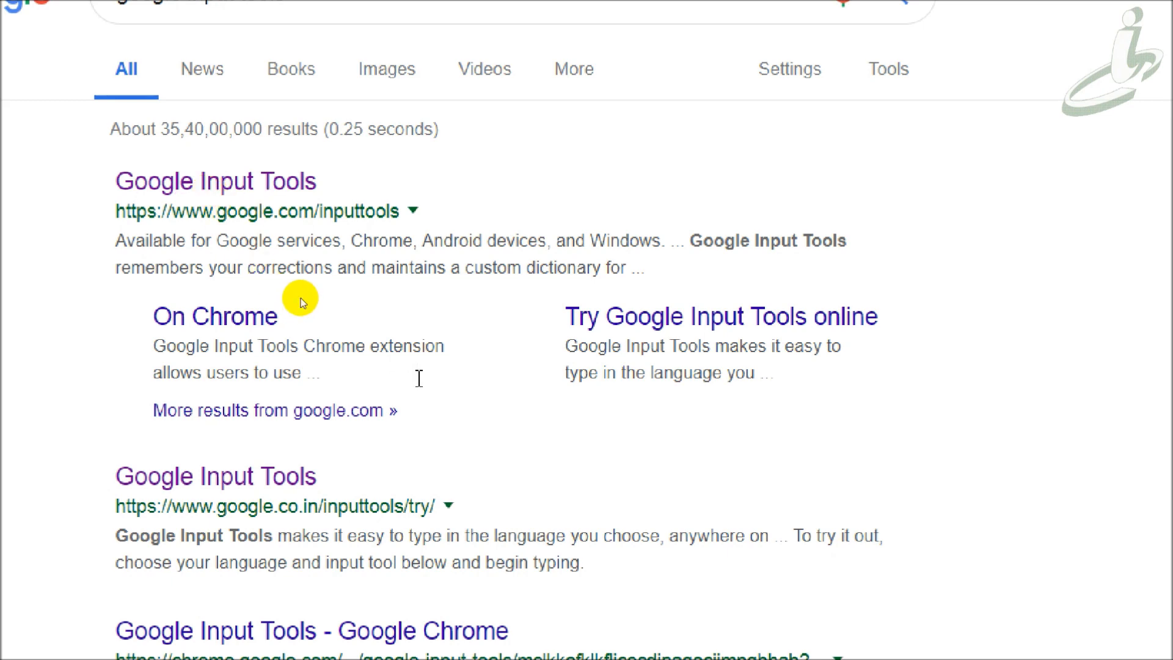
- Open the Google Input Tools 'Try it out' page and dismiss the on-screen keyboard
left_click(216, 180)
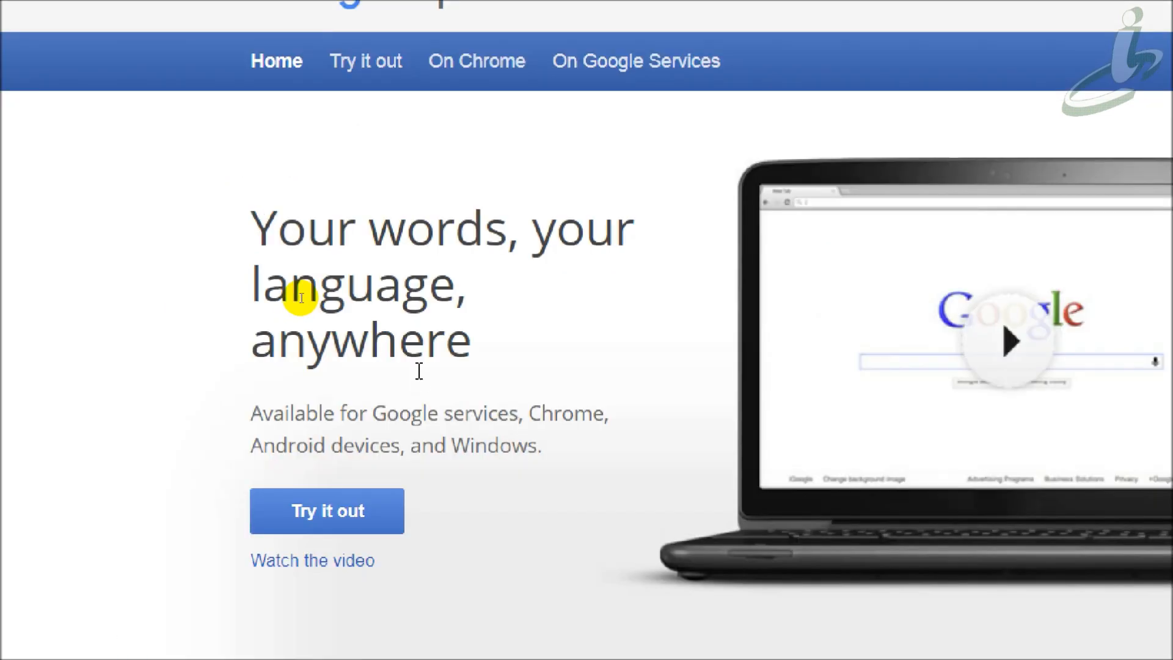
scroll("down", 3)
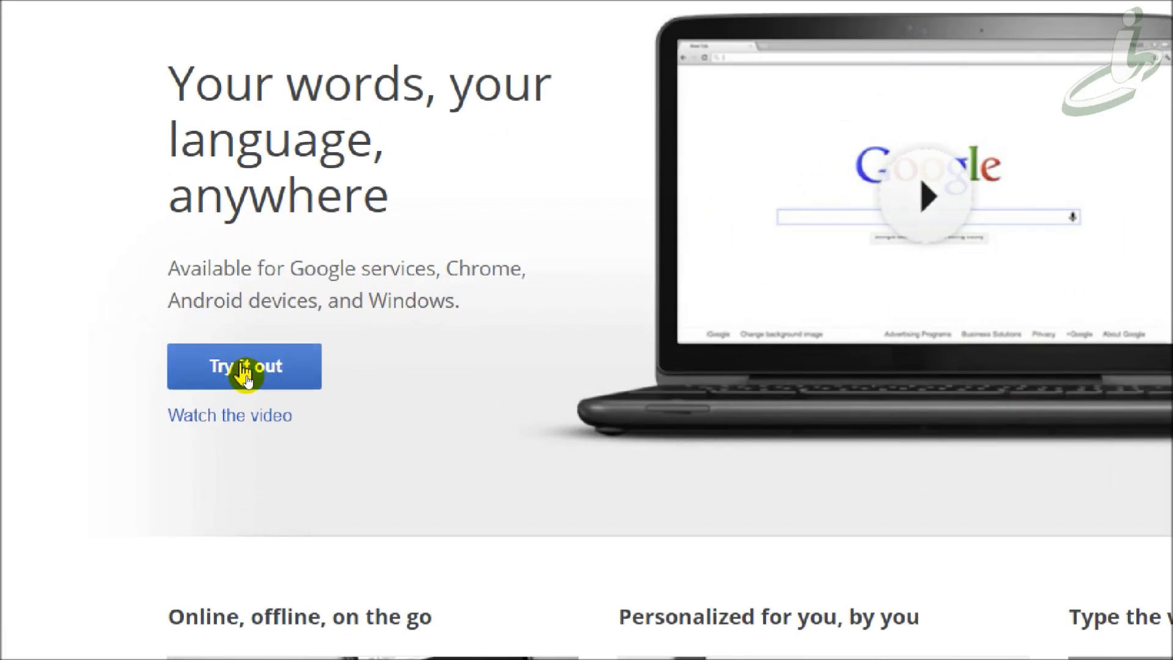
left_click(244, 367)
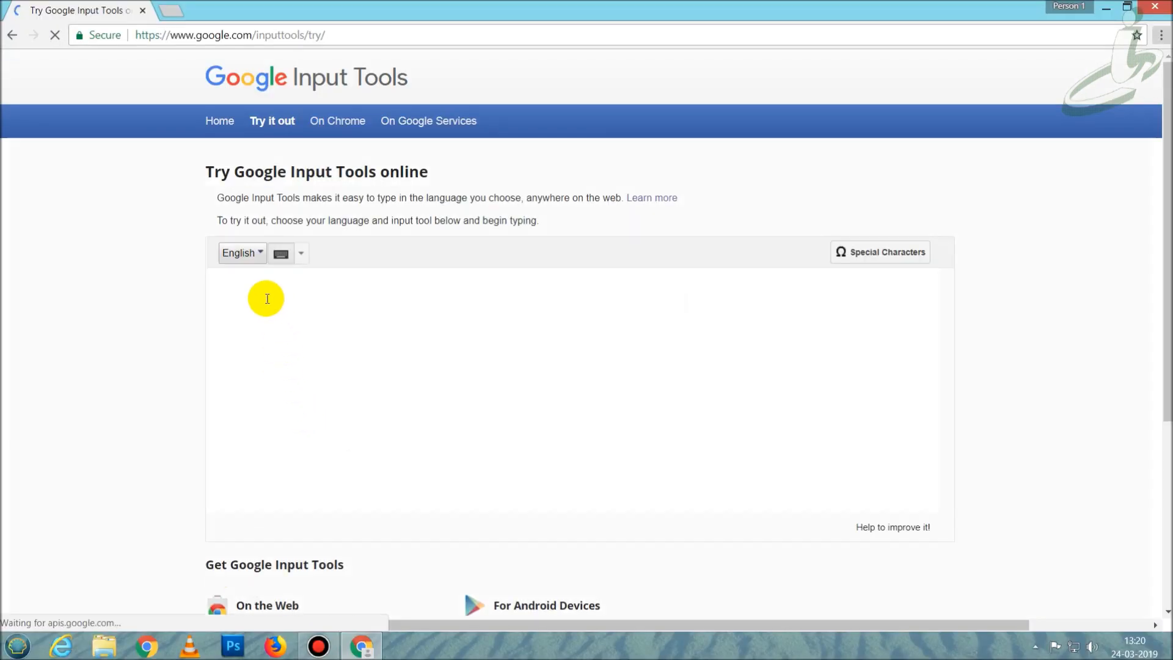
left_click(281, 253)
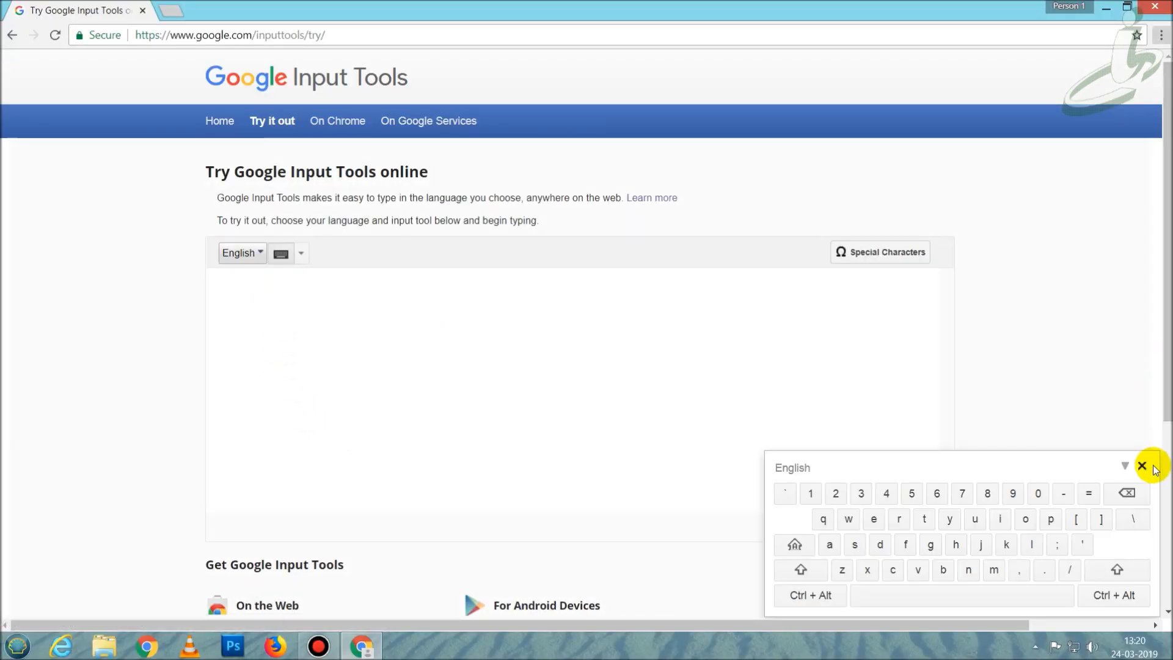
left_click(1140, 466)
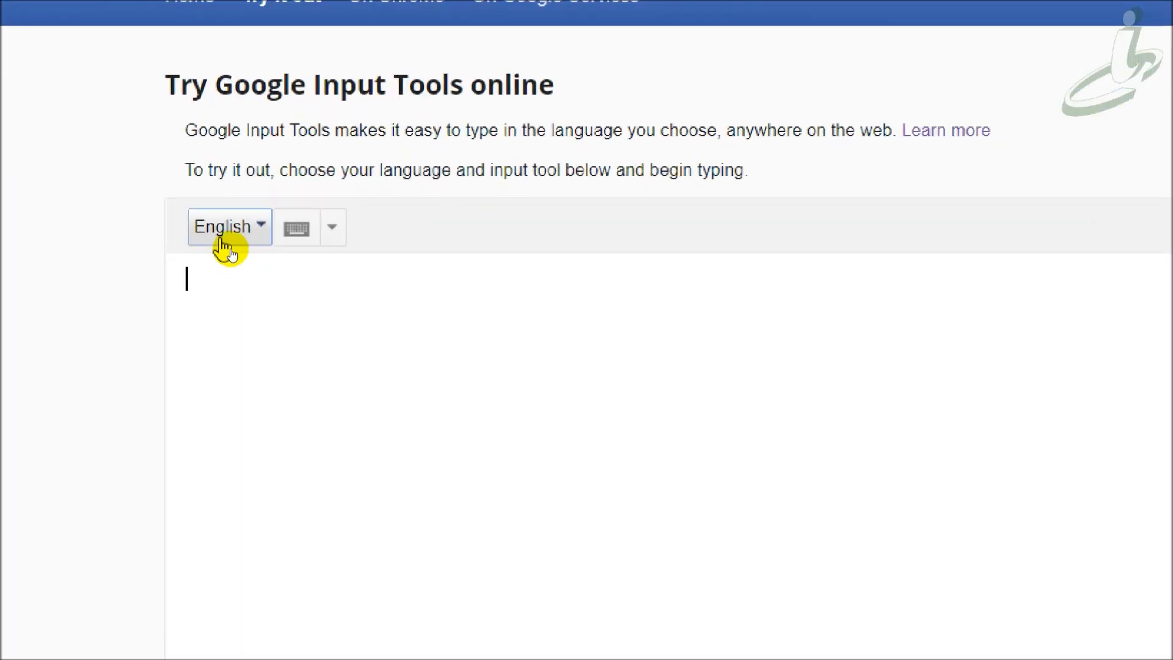
mouse_move(255, 238)
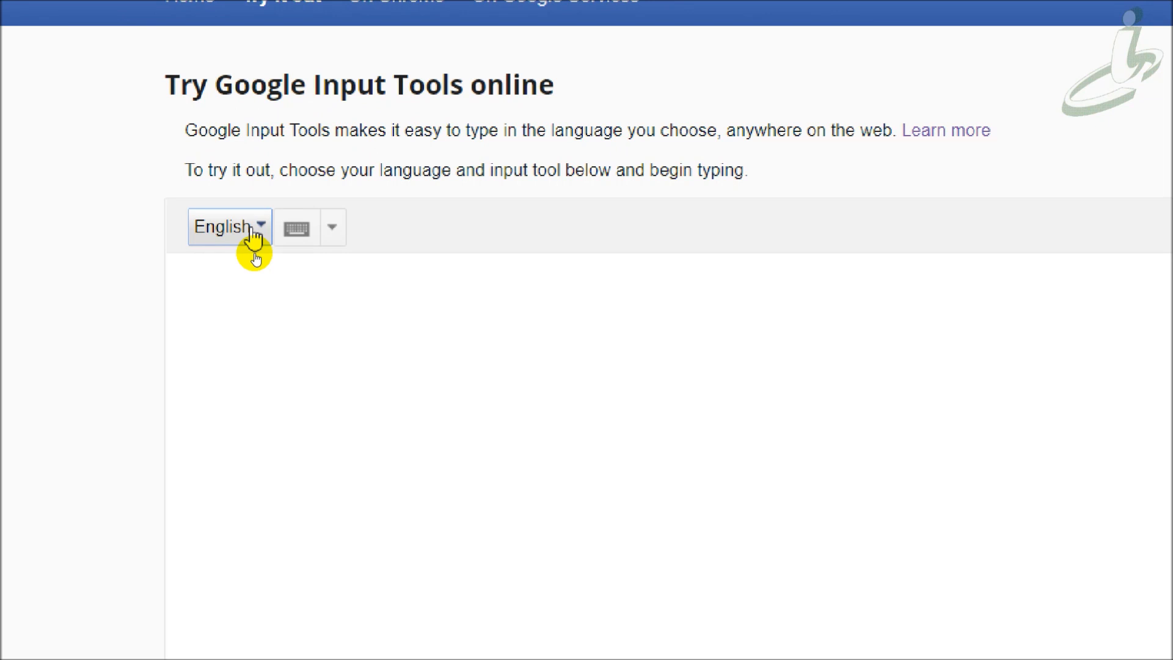
- Change the typing area's input language from English to Hindi
left_click(229, 226)
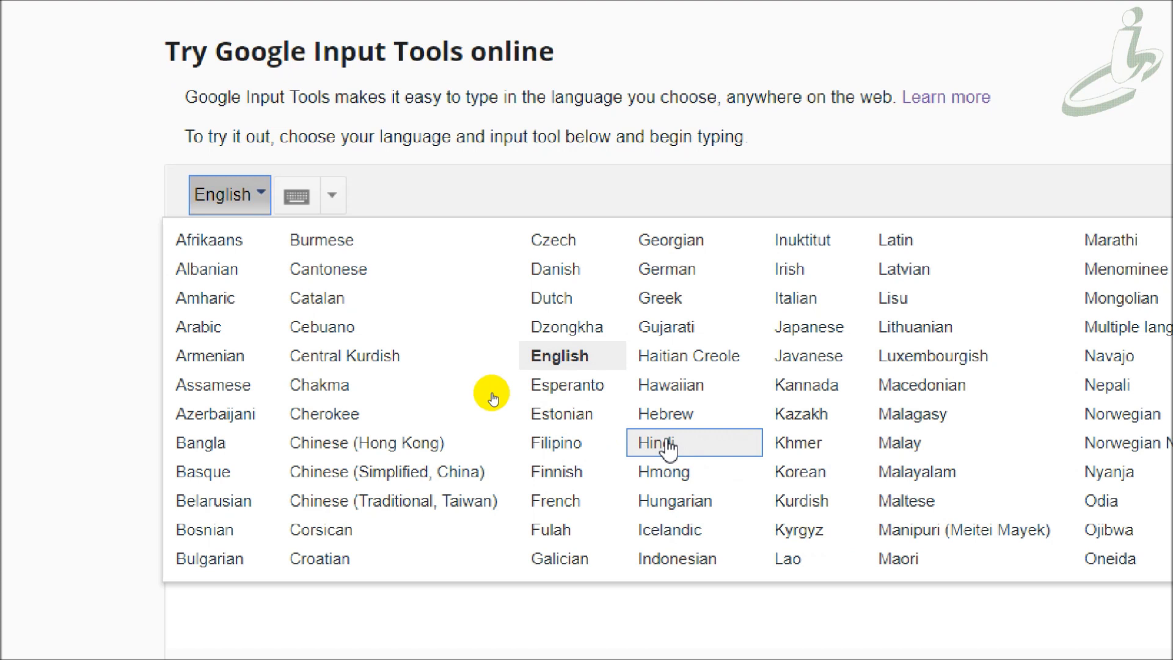
left_click(657, 442)
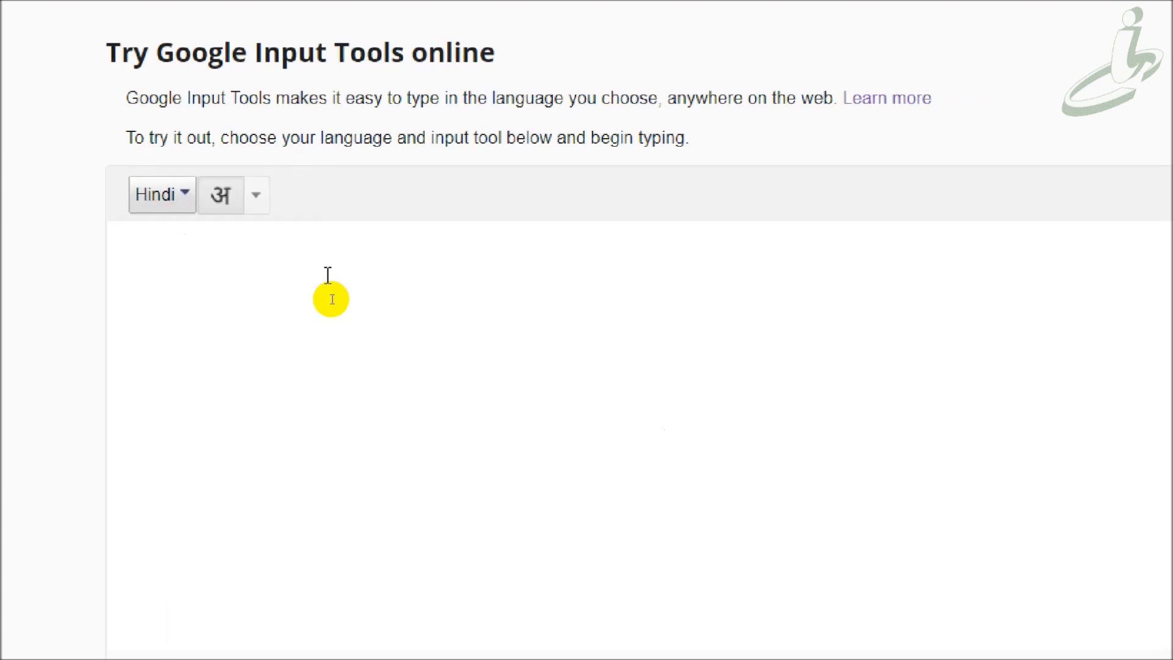
mouse_move(28, 195)
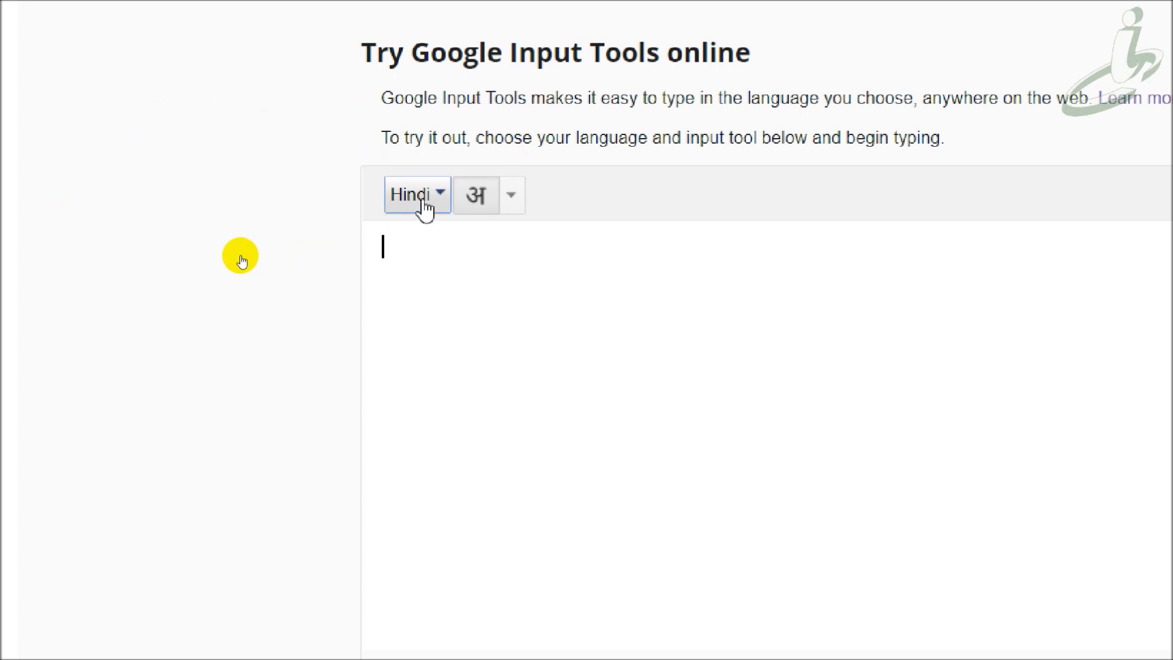
scroll("down", 3)
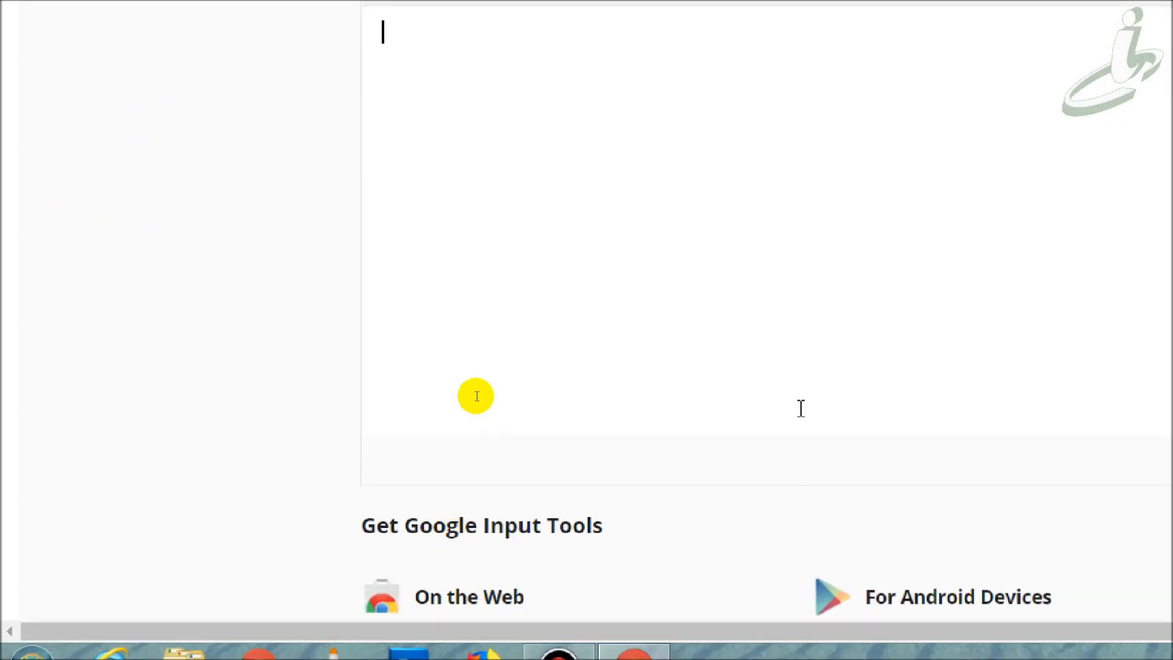
scroll("up", 3)
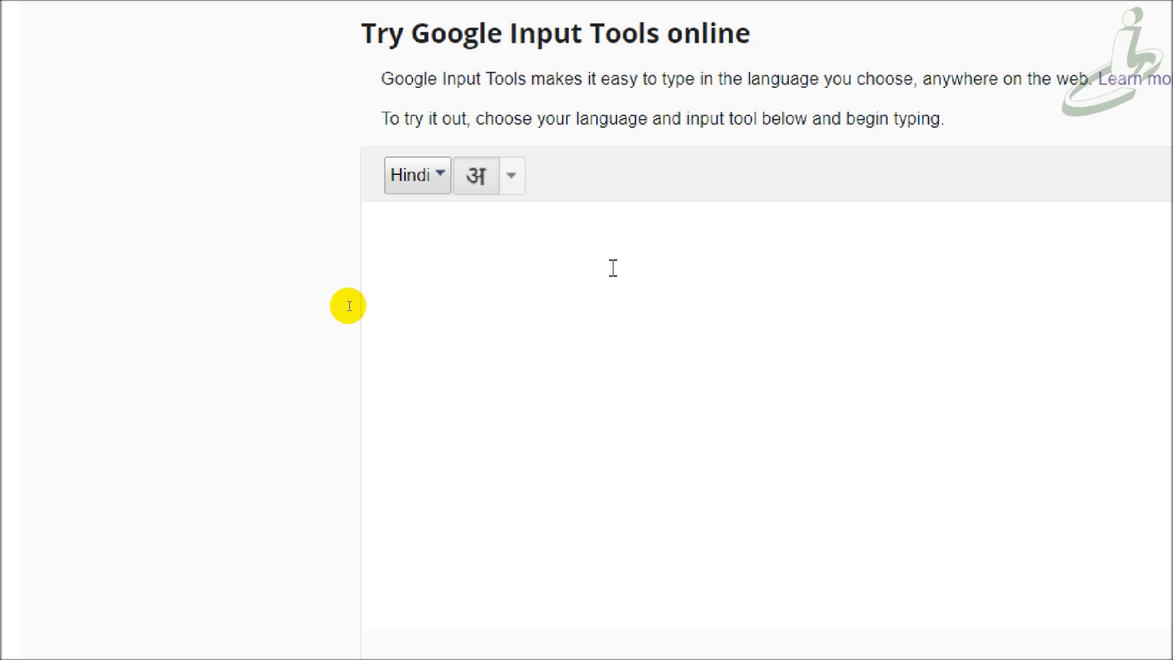
- Transliterate 'public info center' into Hindi as पब्लिक इन्फो सेन्टर using suggestions
type("publi")
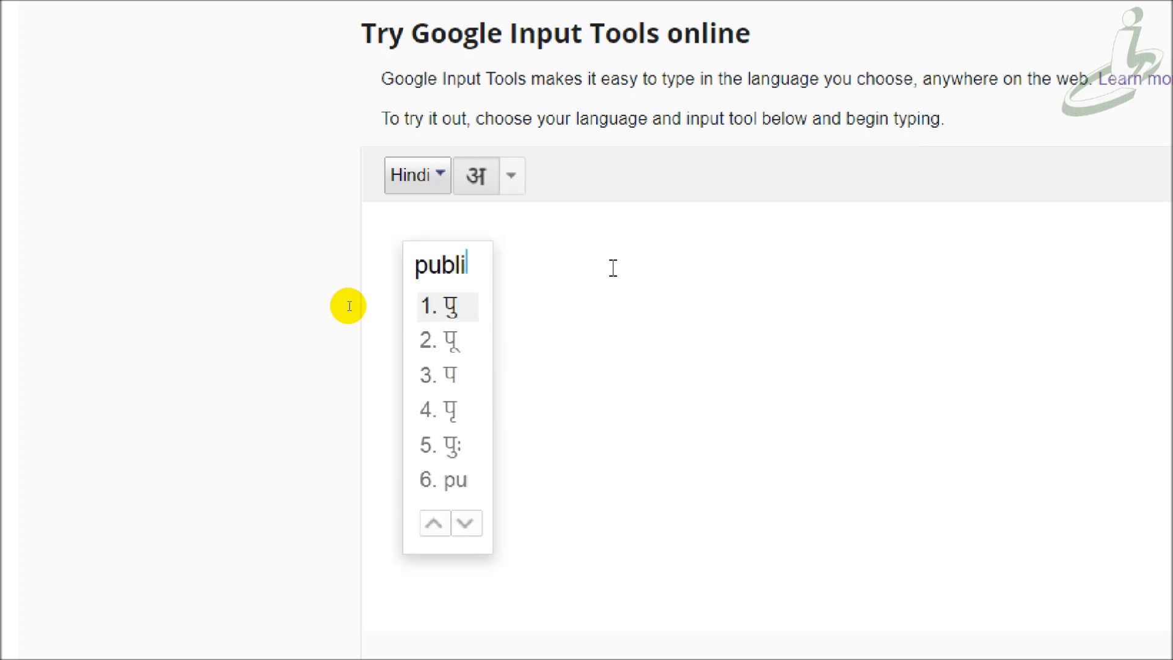
type("c")
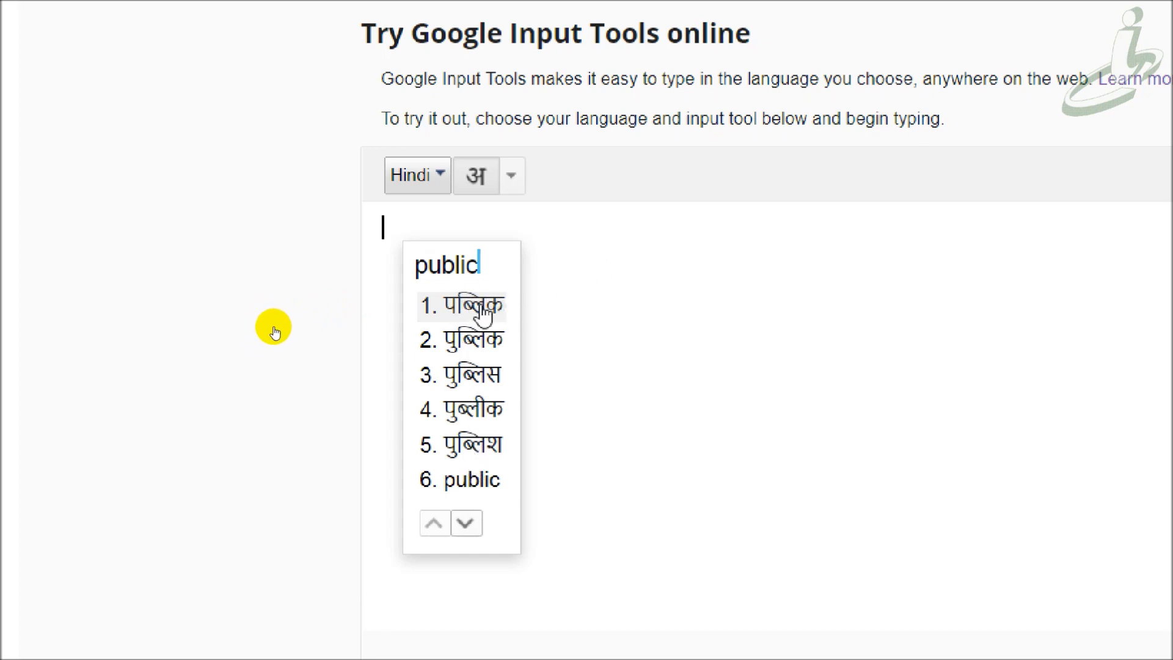
left_click(461, 306)
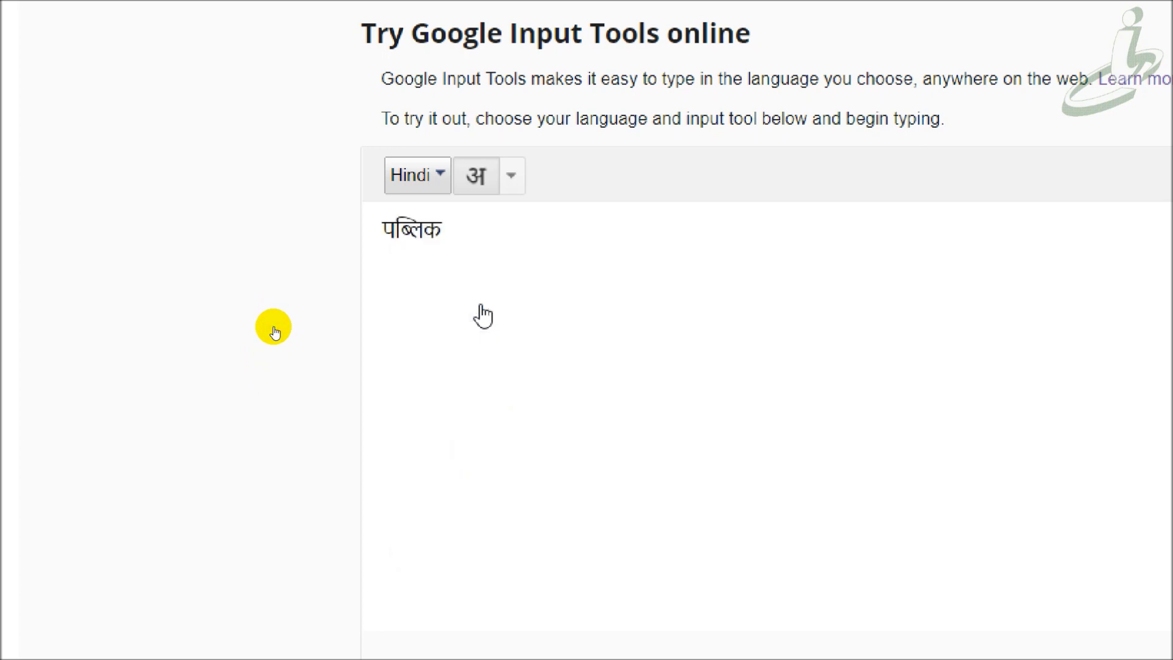
type("info")
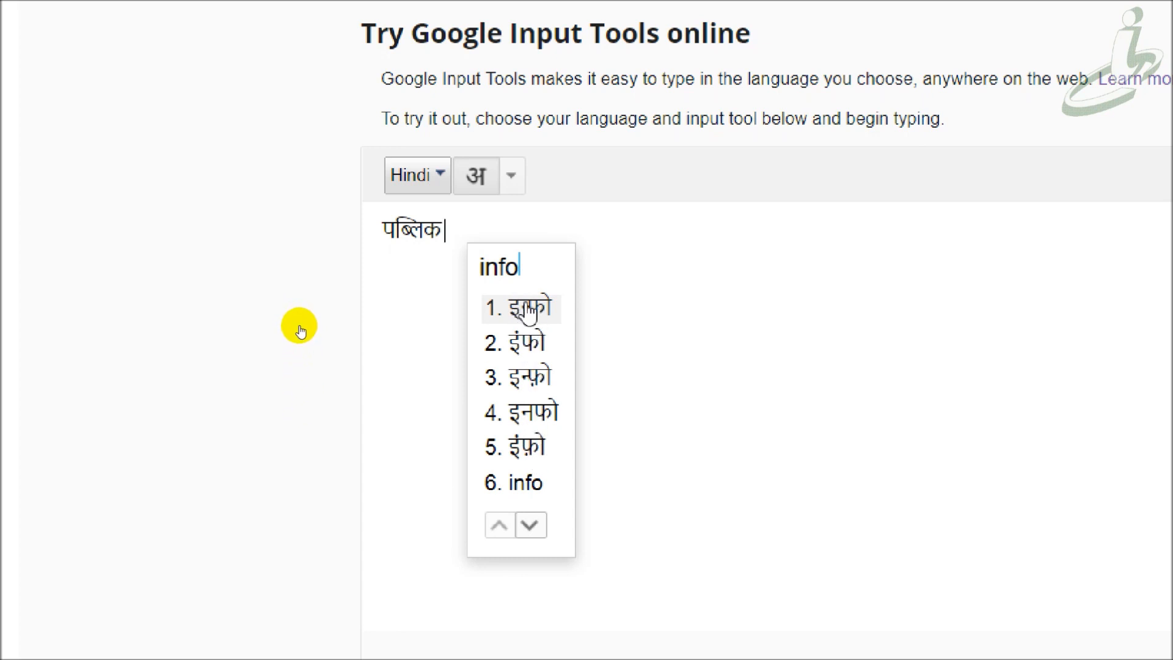
mouse_move(273, 411)
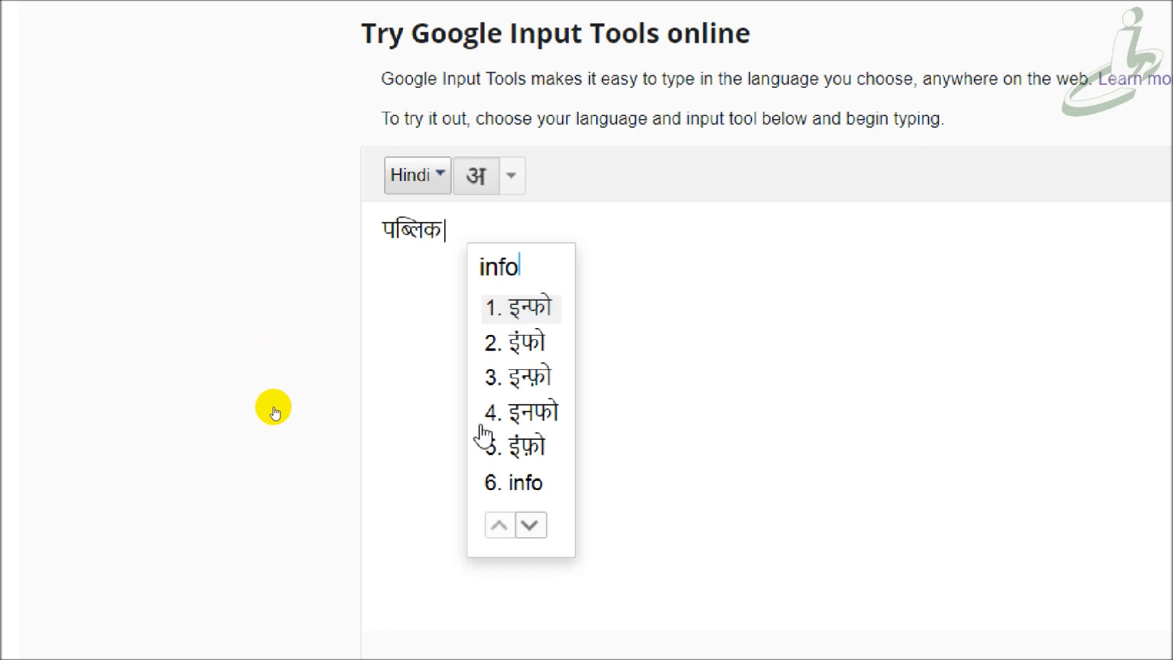
mouse_move(301, 395)
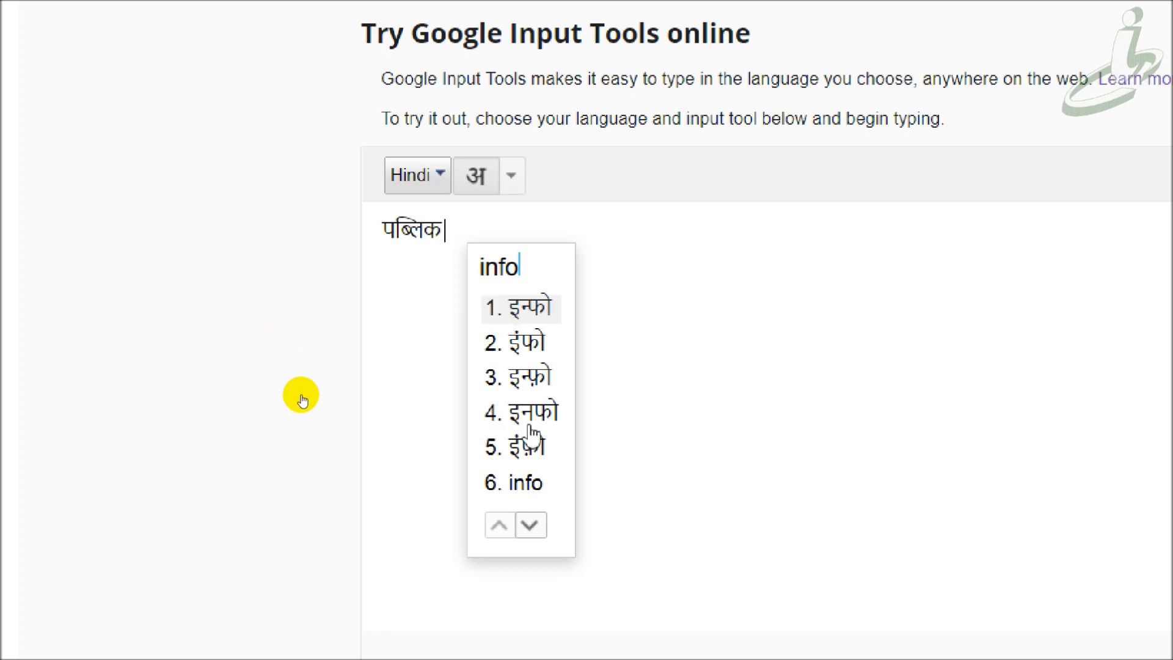
left_click(519, 308)
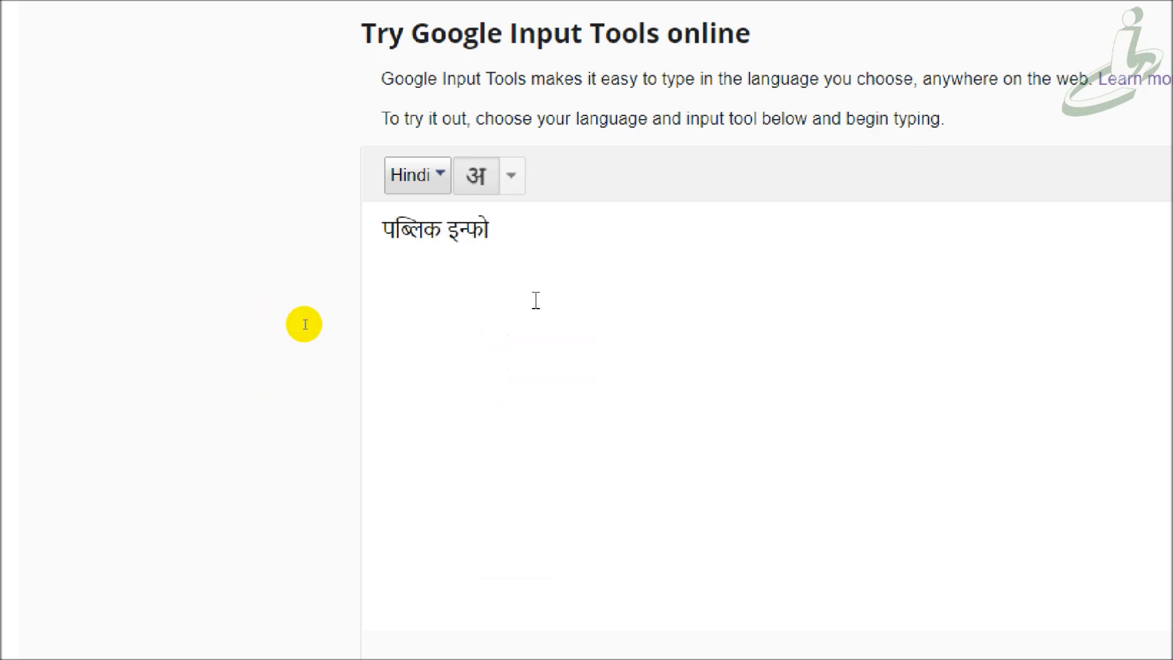
type("ce")
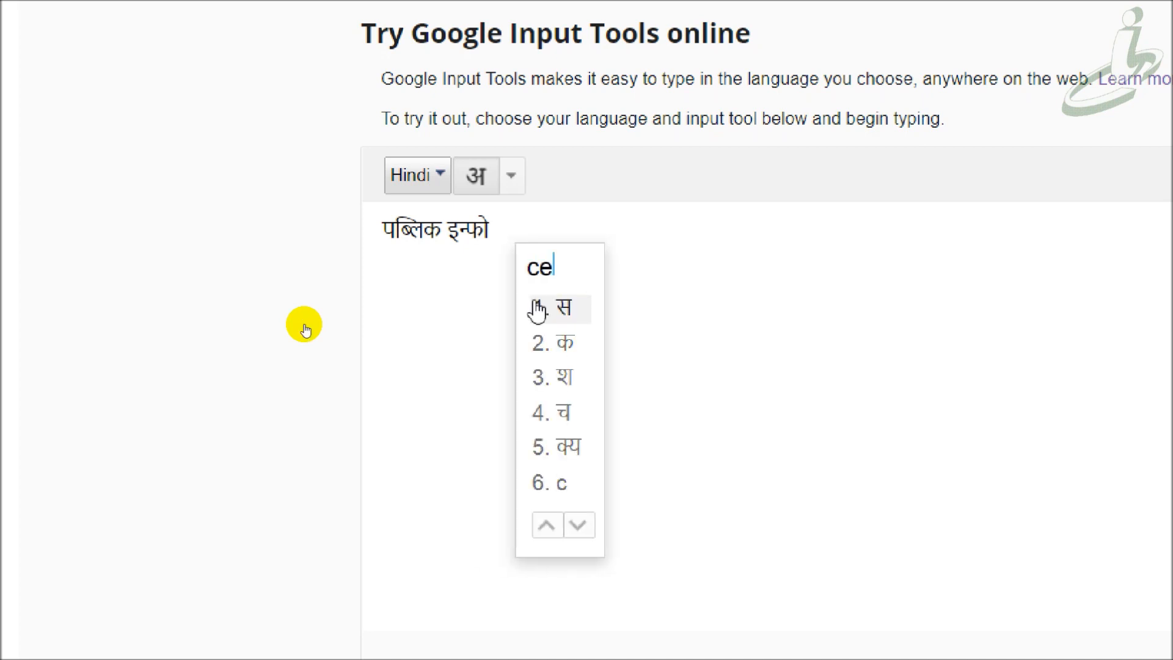
type("nter")
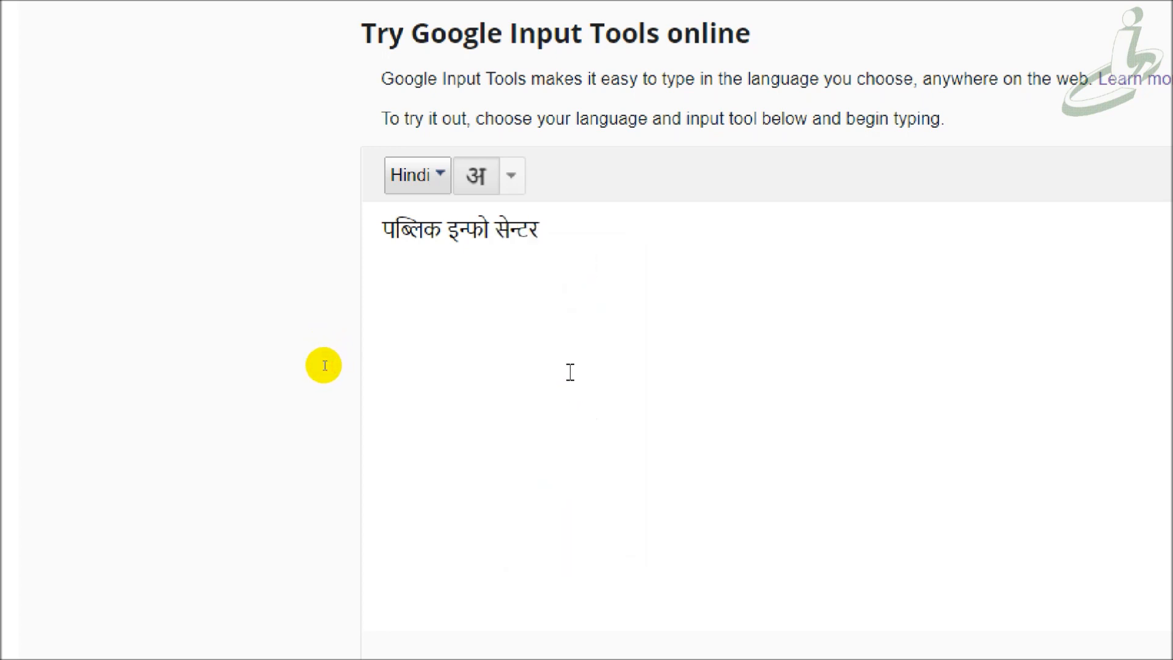
left_click(542, 230)
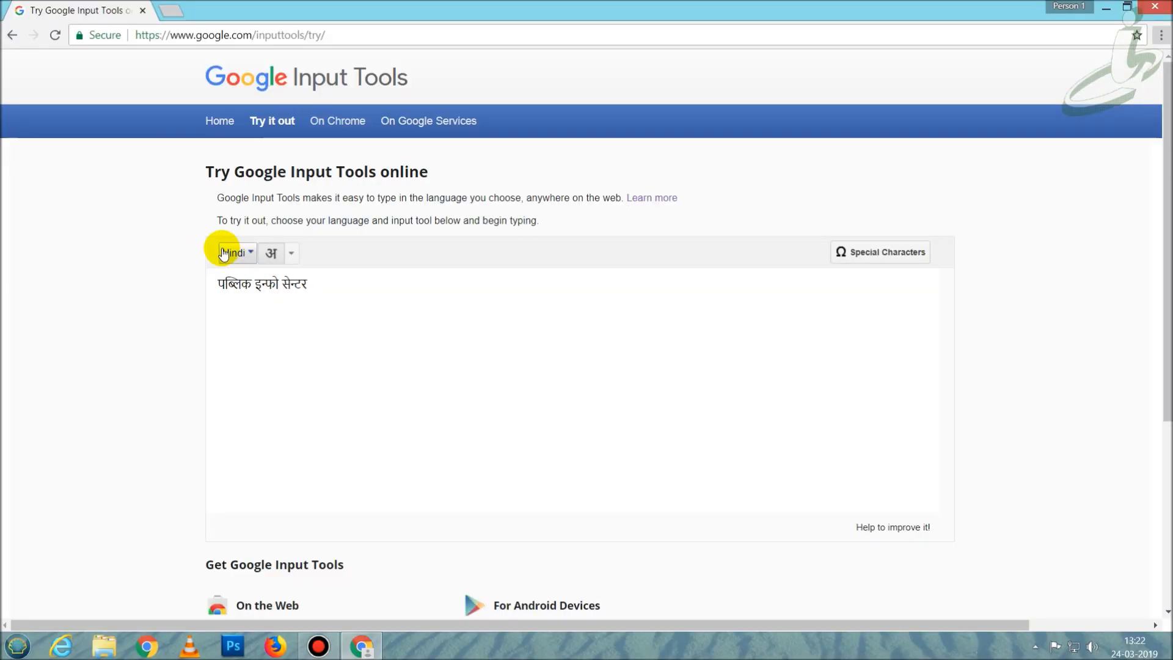
- Switch the input language from Hindi to Odia
left_click(233, 252)
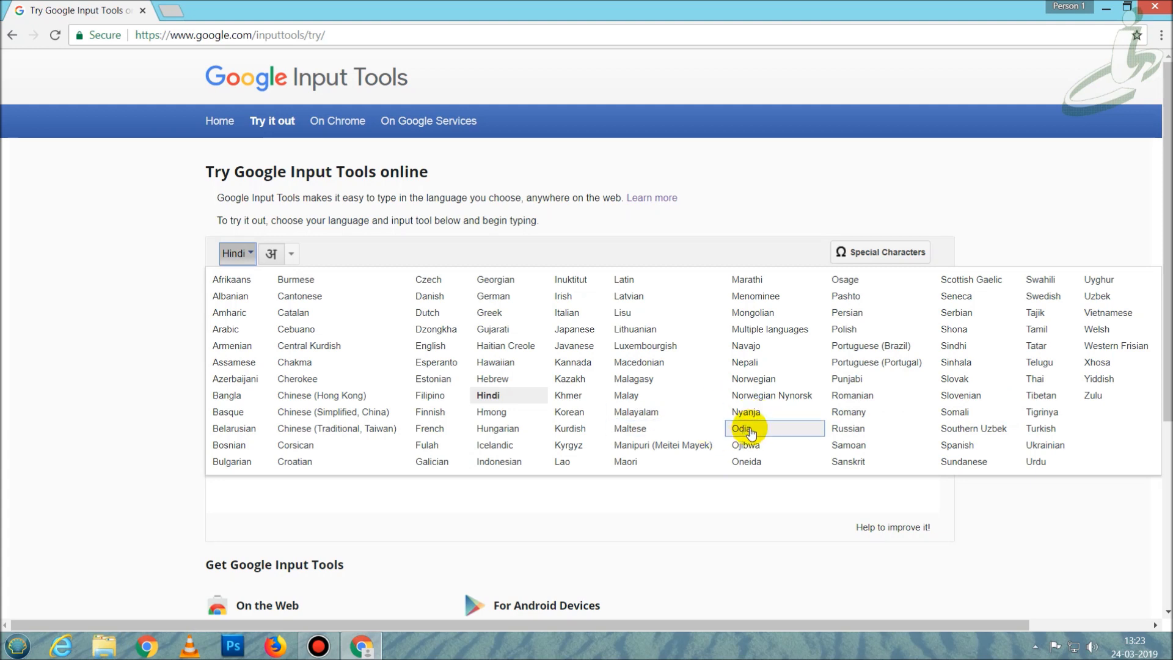
left_click(742, 427)
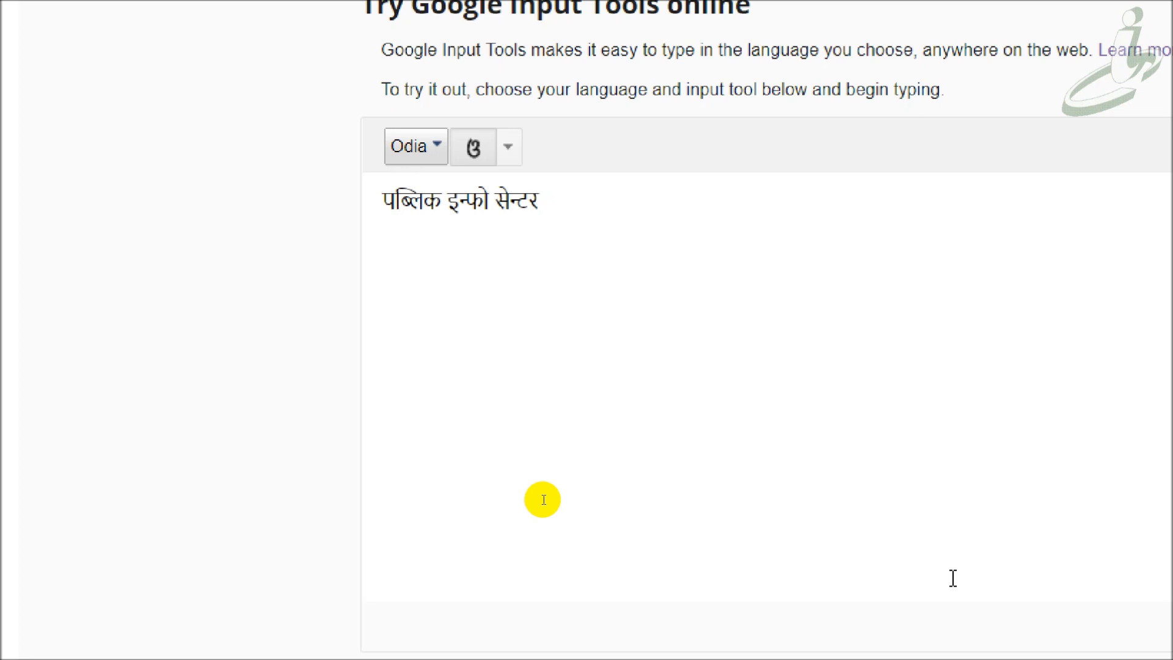
- Type 'public' on a new line below the Hindi phrase
type("public")
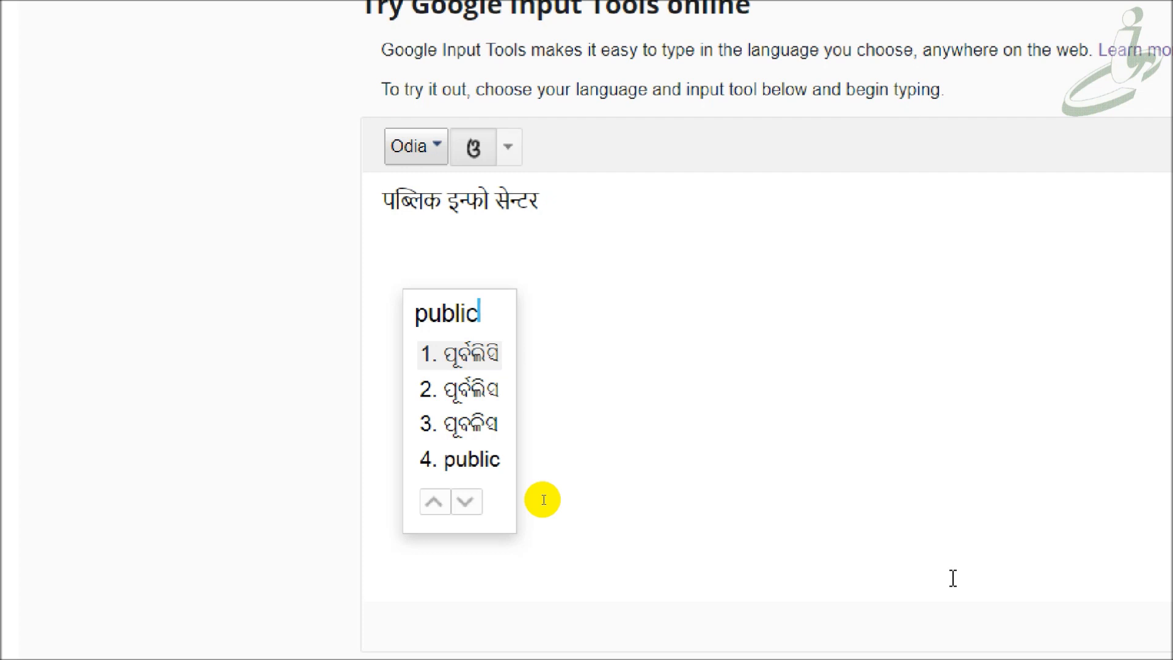
- Retype as 'pablik info center' and pick the Odia words ପବ୍ଲିକ ଇନ୍ଫୋ ସେଣ୍ଟର
key("BackSpace")
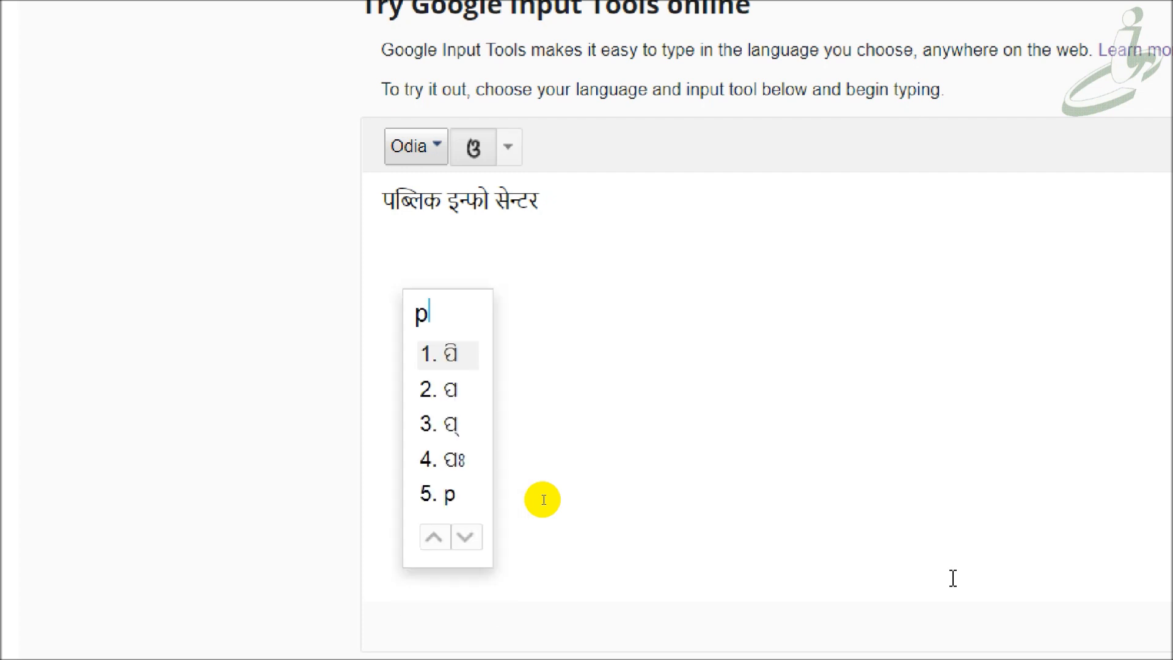
type("abli")
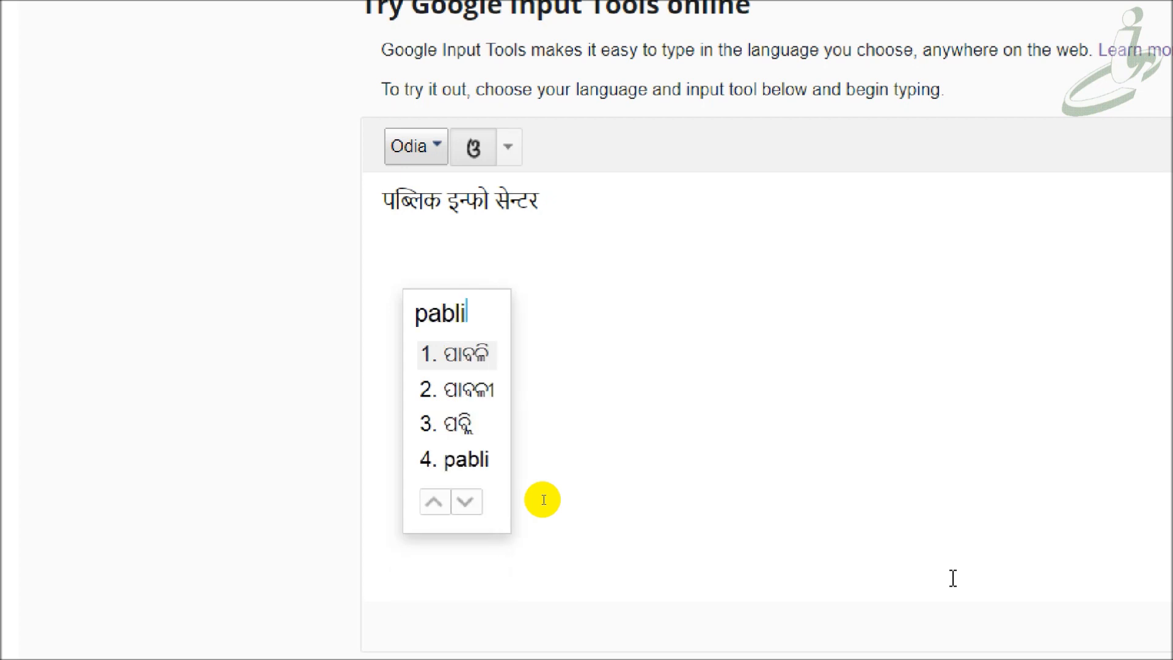
type("k")
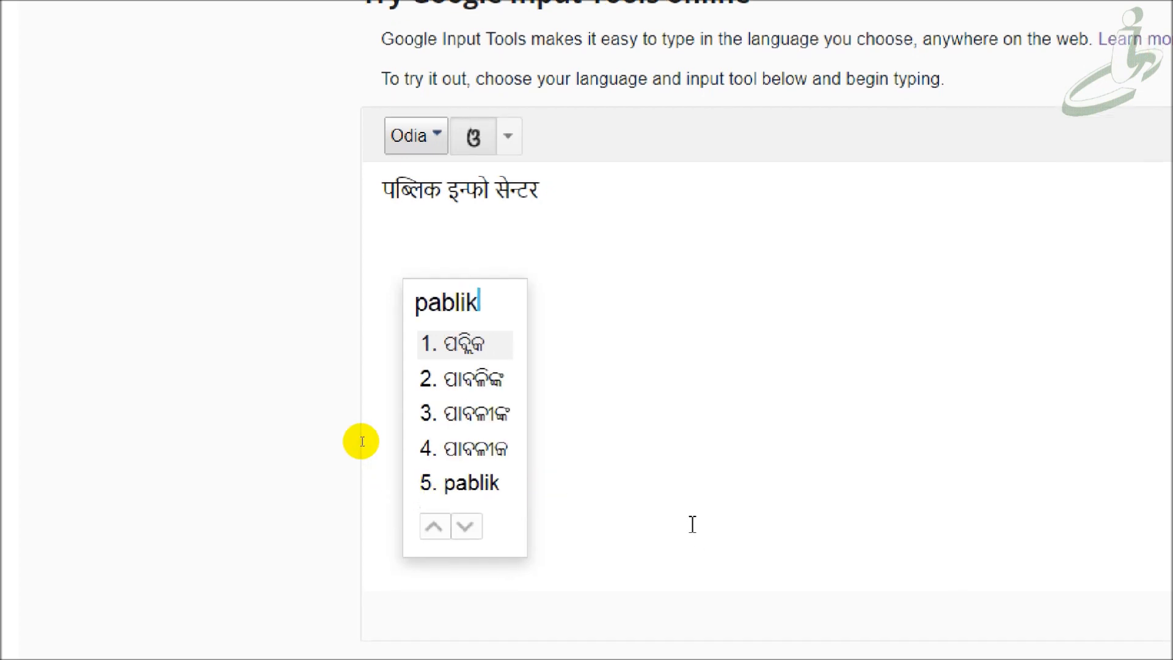
mouse_move(274, 376)
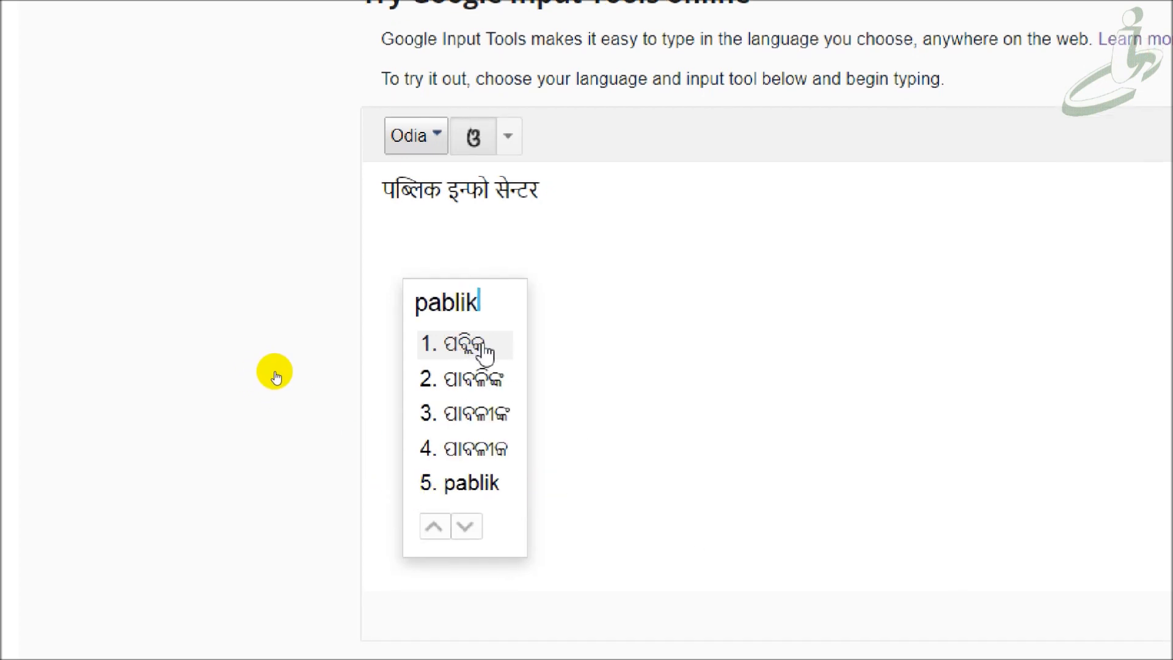
left_click(464, 345)
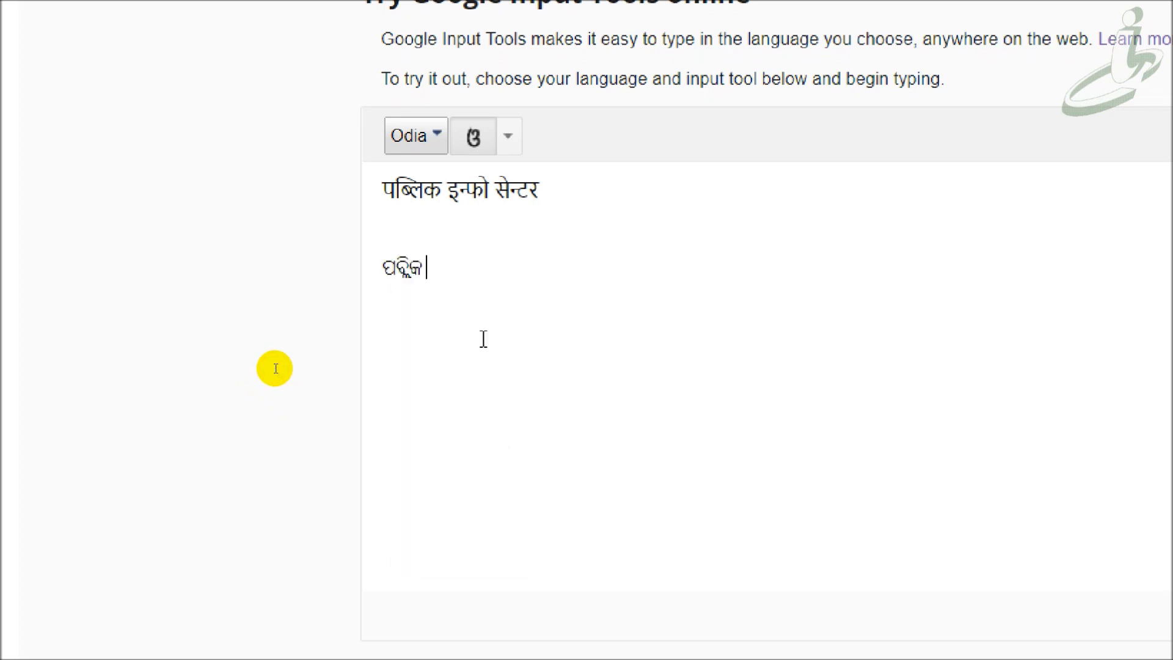
type("info")
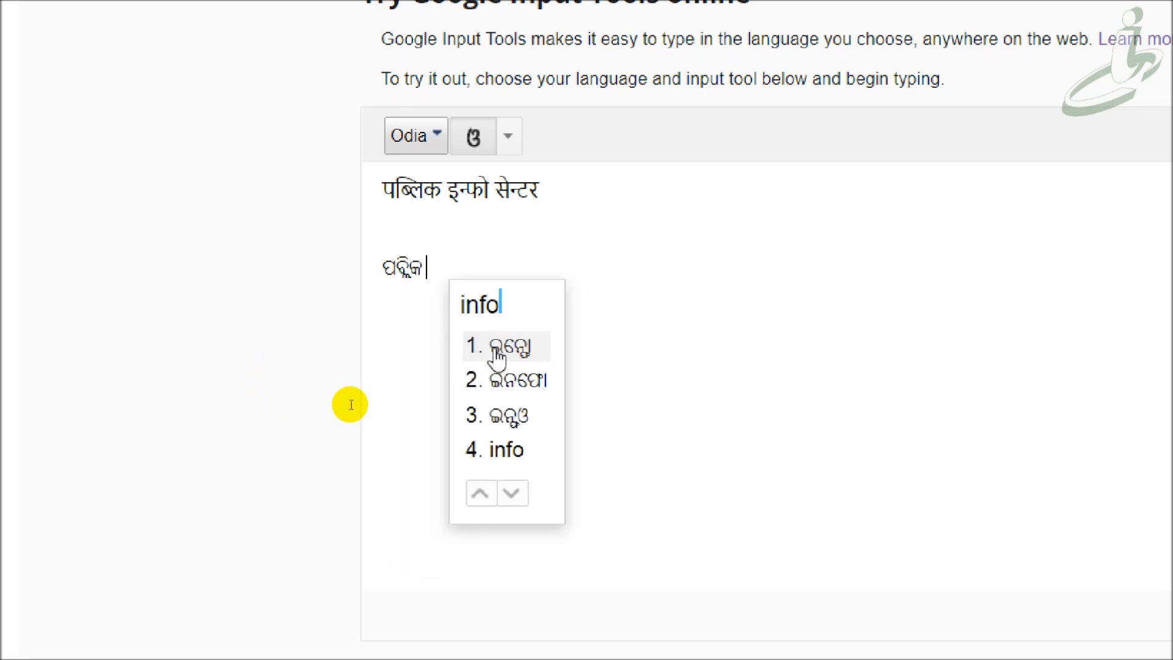
left_click(505, 345)
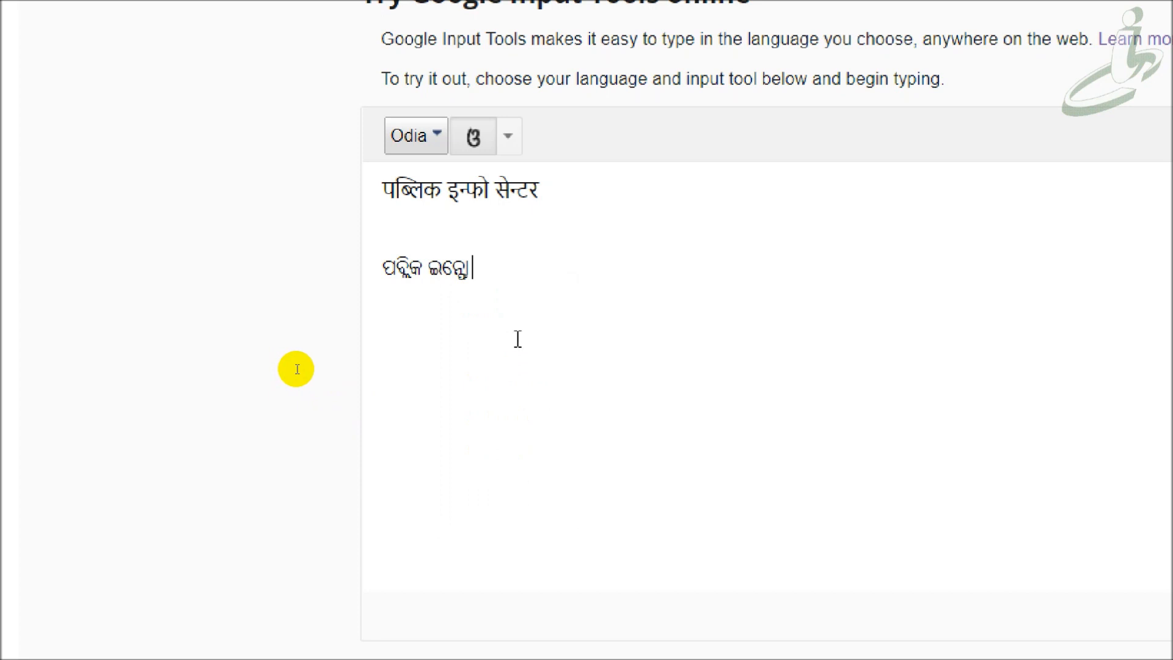
type("c")
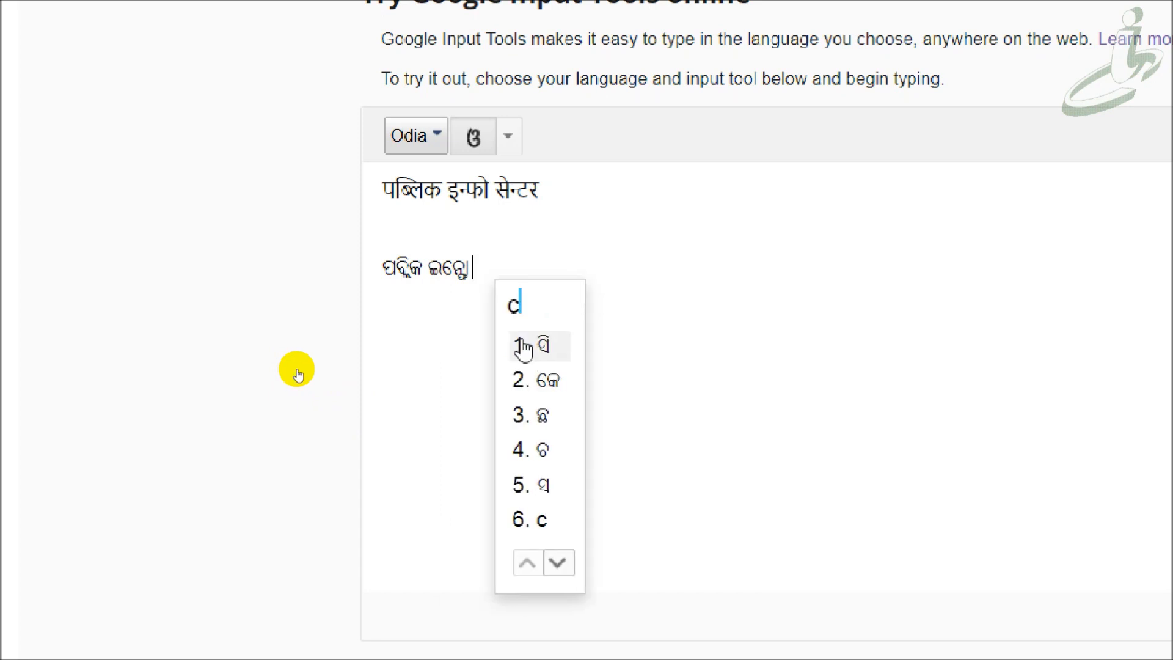
type("enter")
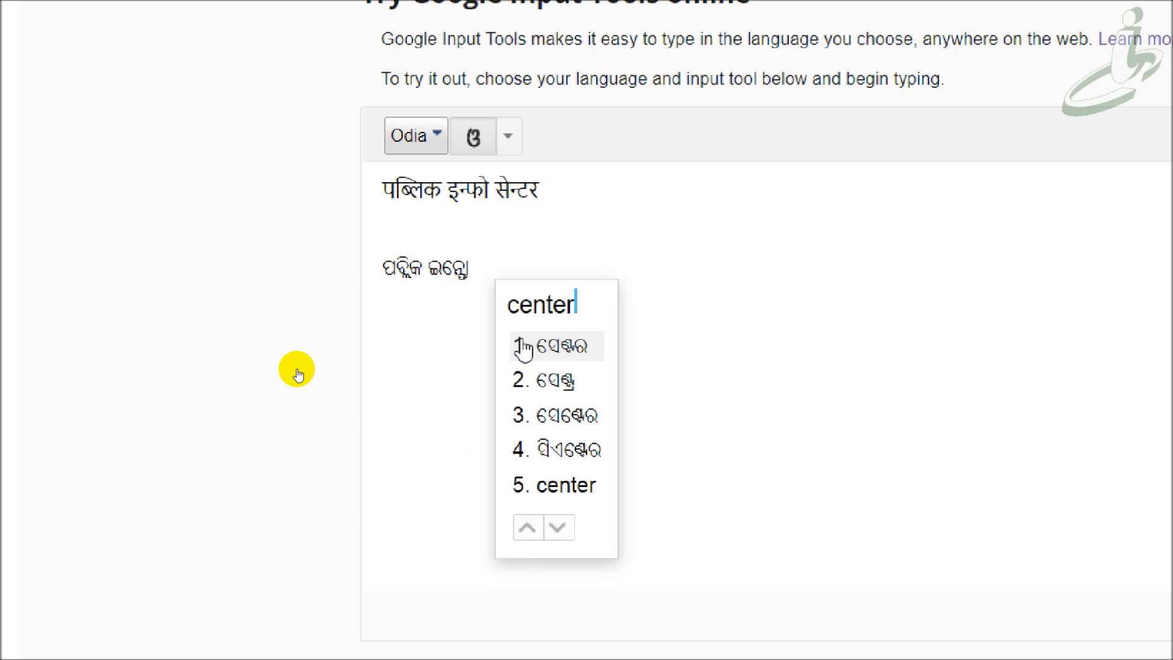
left_click(557, 345)
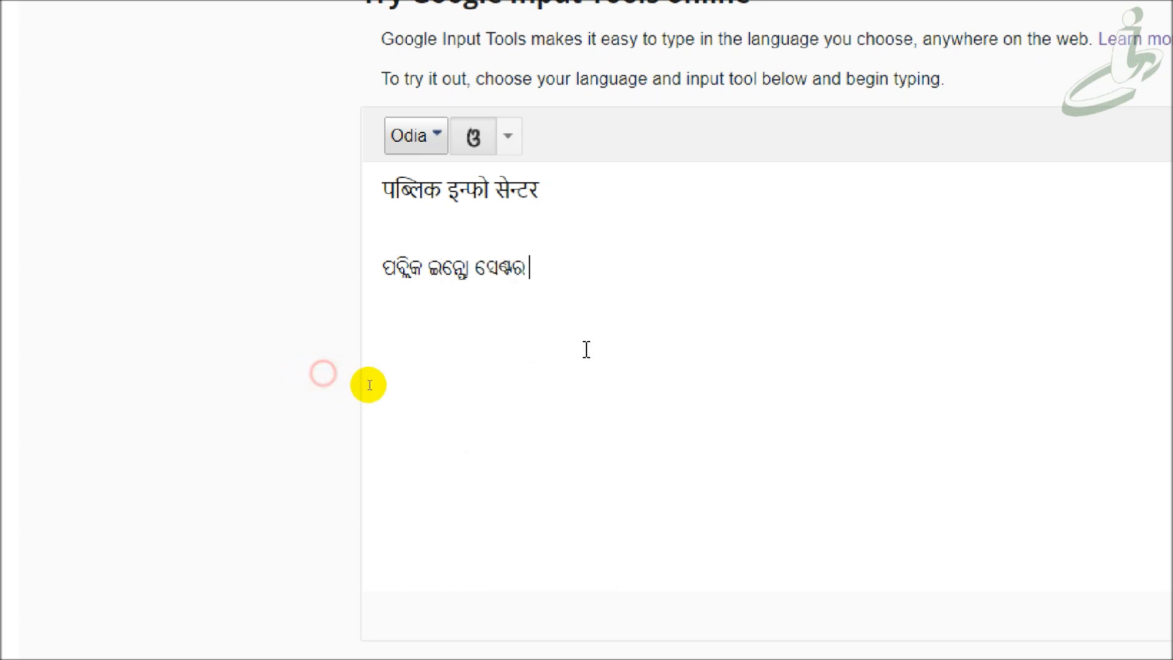
mouse_move(647, 366)
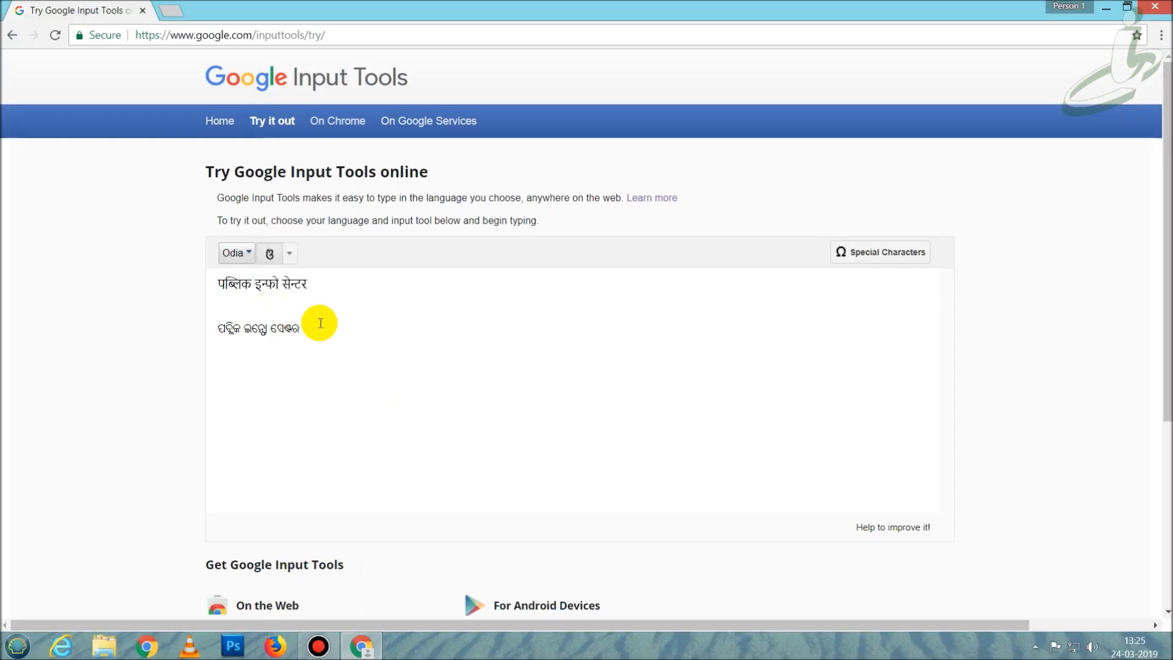
mouse_move(323, 340)
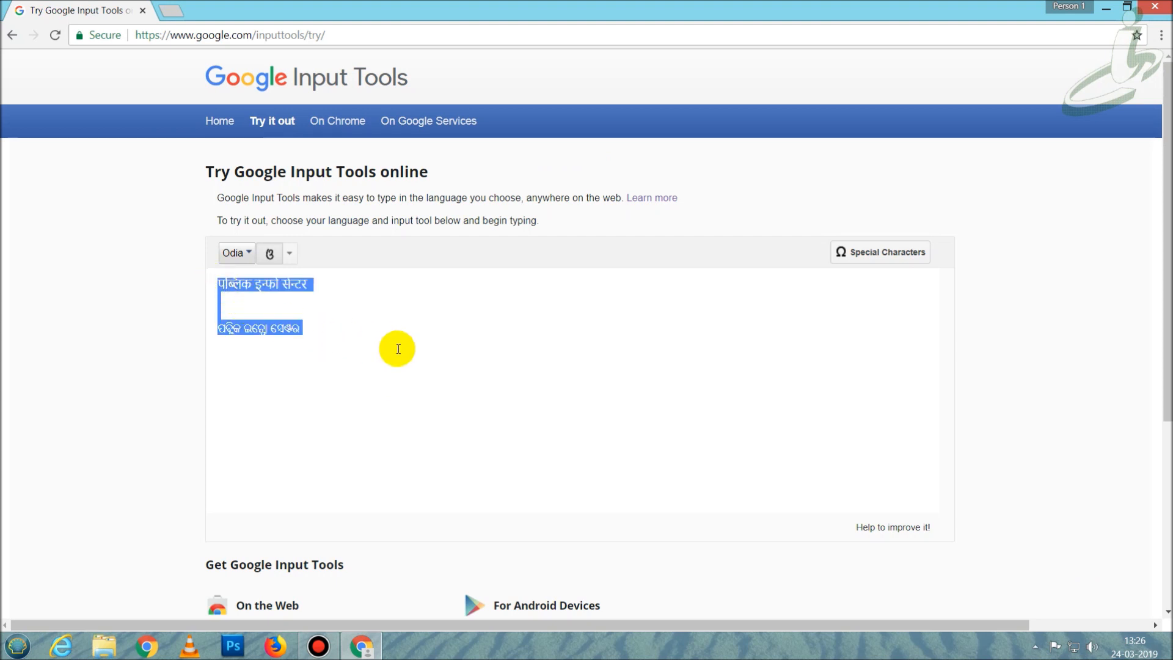
mouse_move(386, 349)
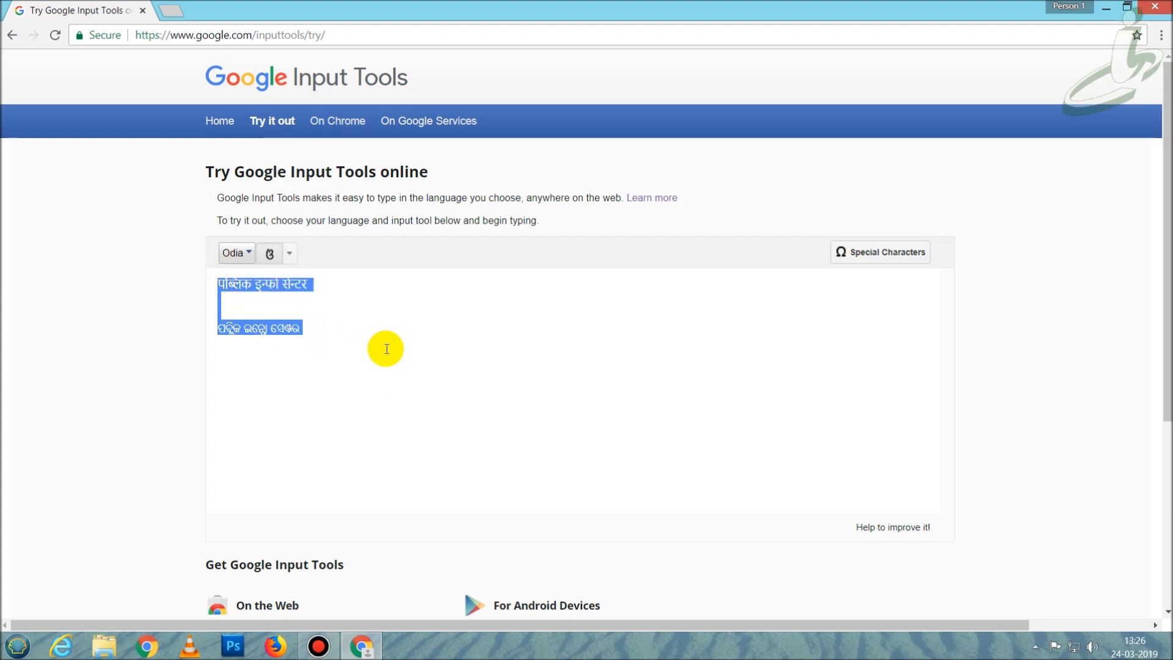
- Copy both phrases and bring up the Windows Start menu
left_click(17, 643)
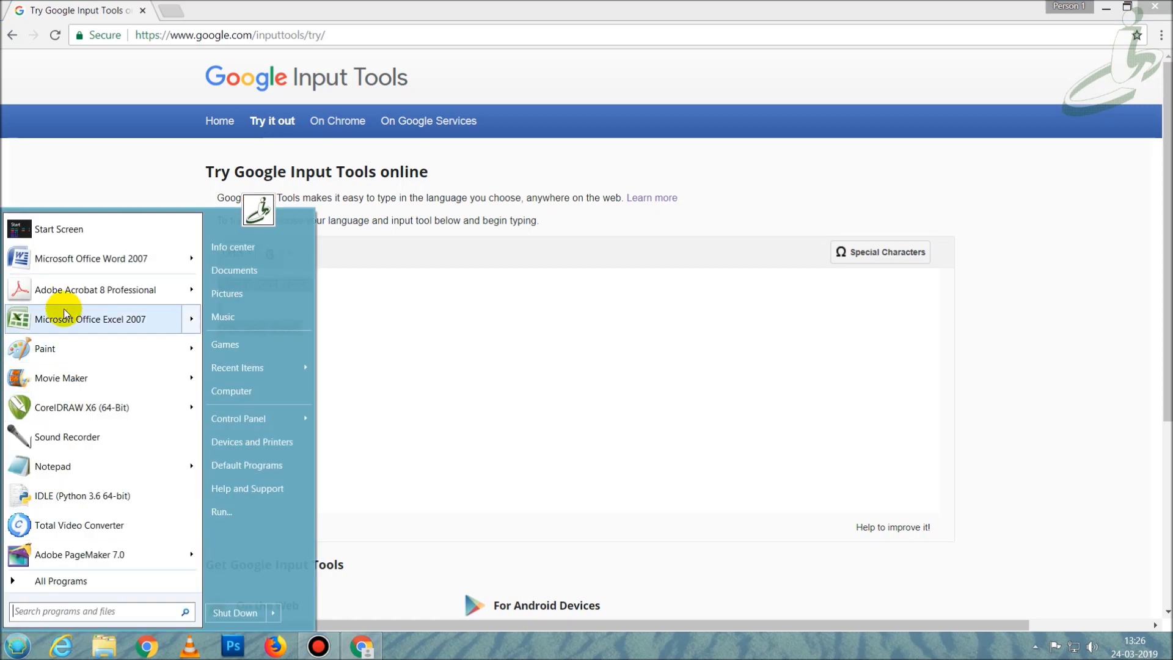
- Launch Microsoft Office Word 2007 and paste both phrases into a new document
left_click(91, 258)
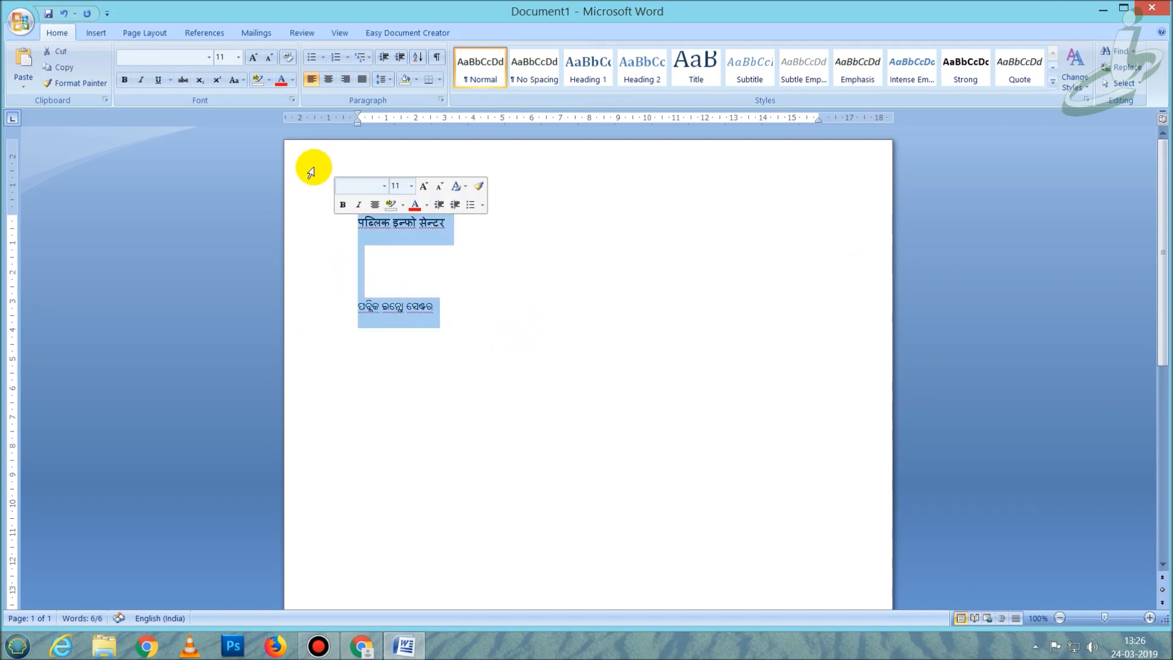
mouse_move(234, 79)
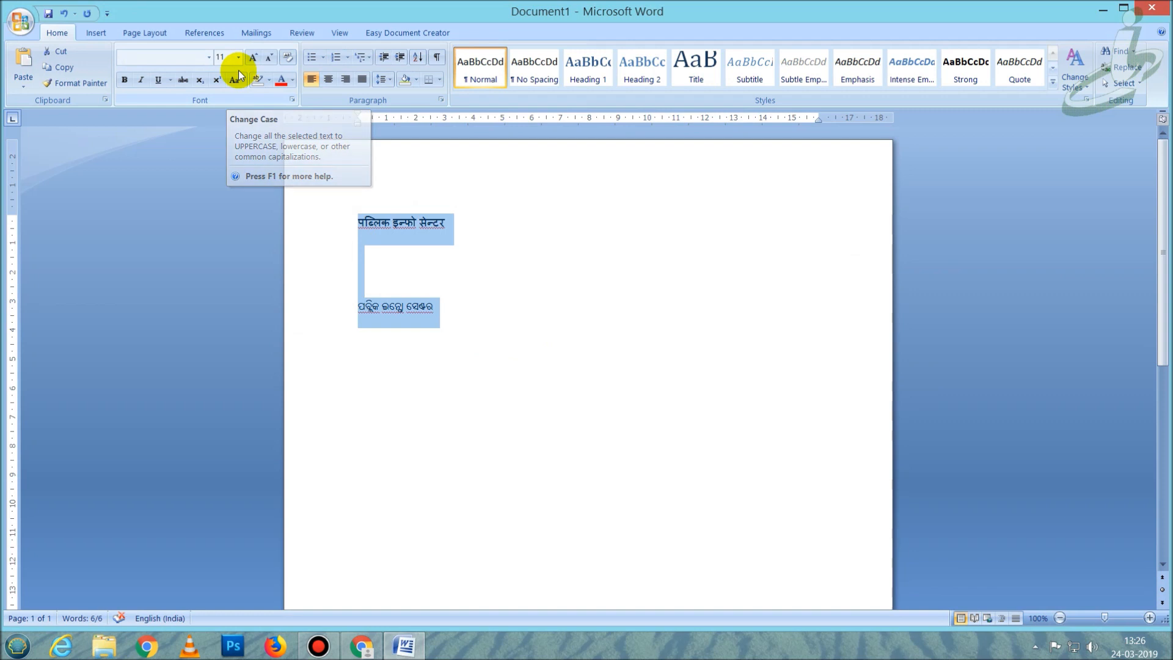
- Make the text 36 pt, the Hindi line red and the Odia line purple
left_click(237, 57)
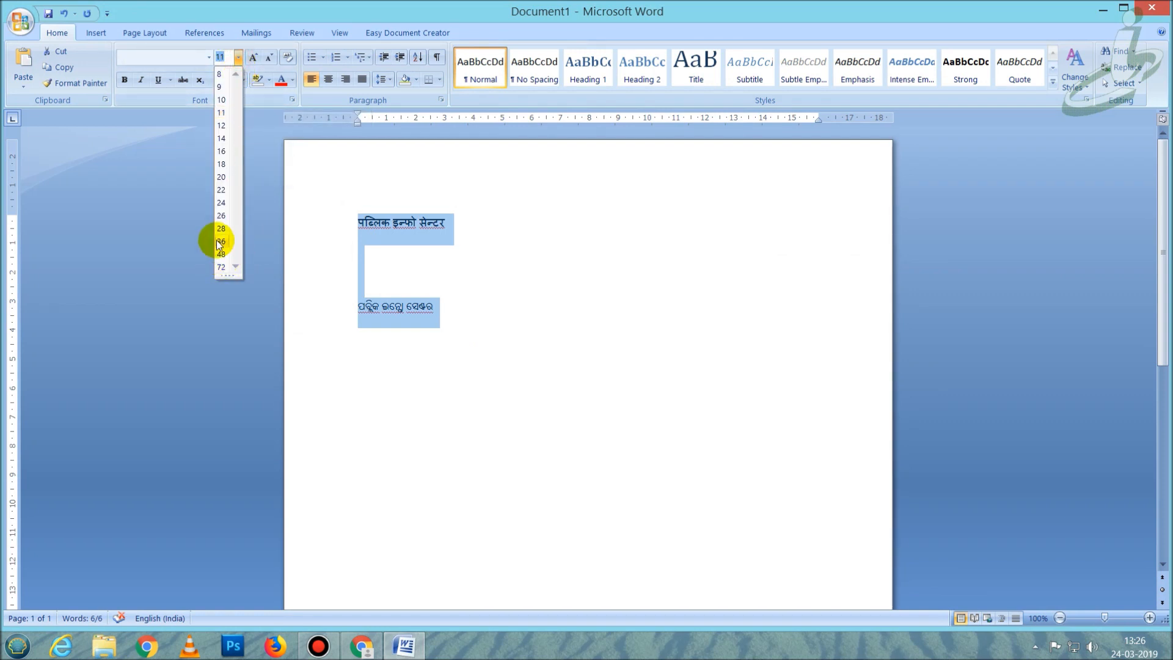
left_click(220, 240)
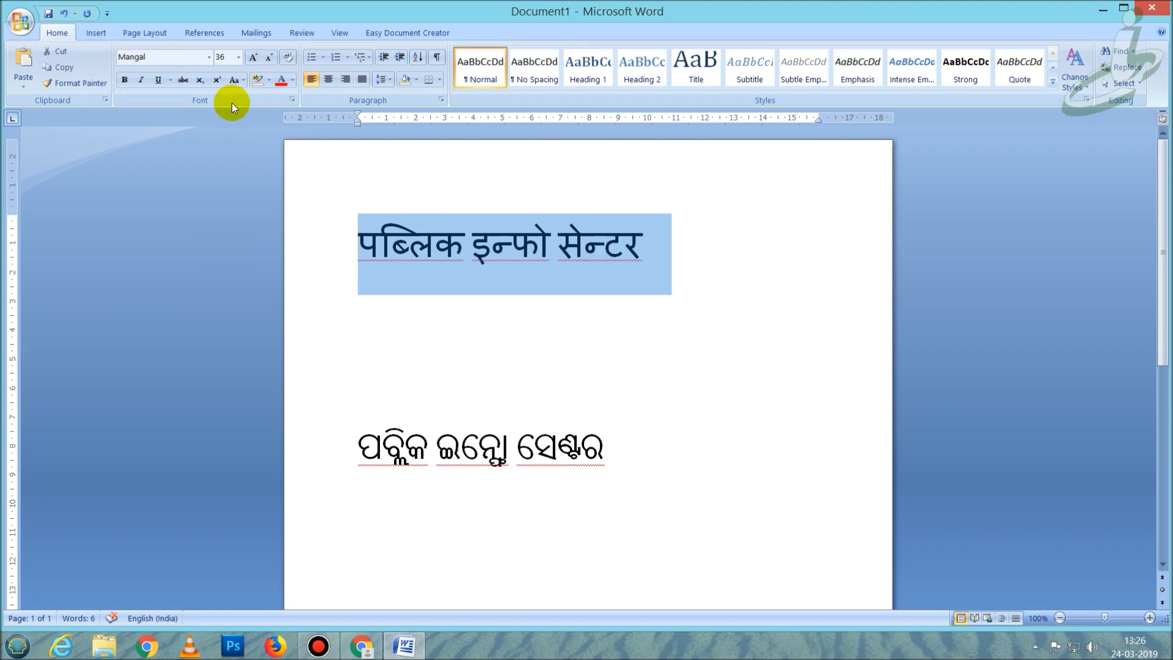
left_click(291, 80)
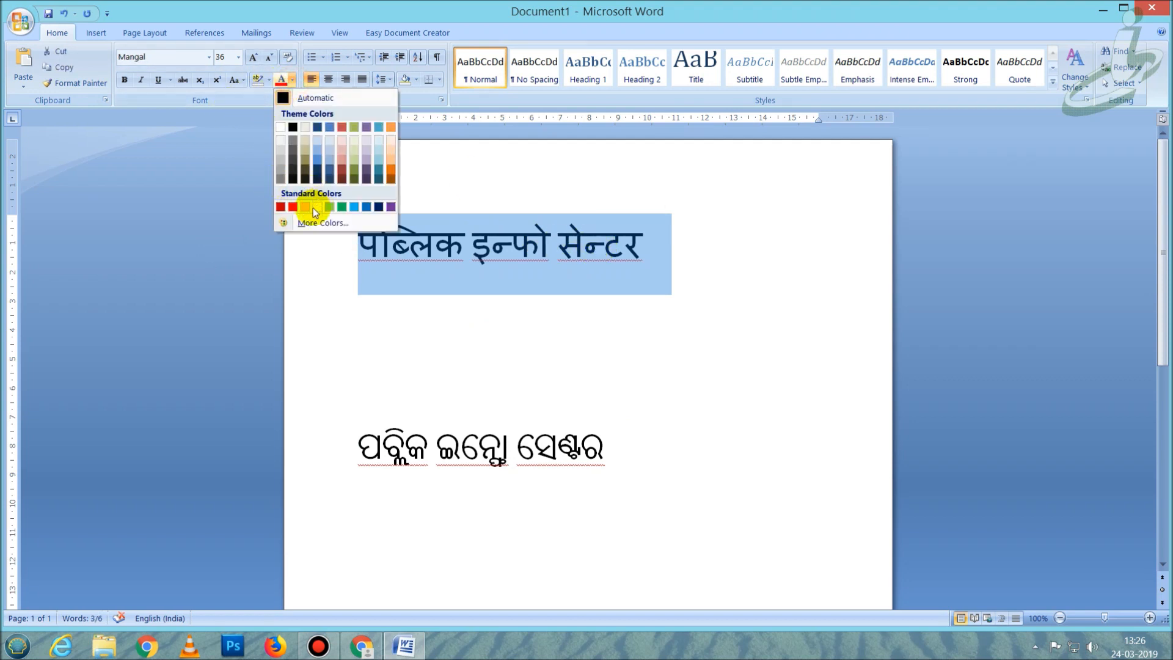
left_click(282, 207)
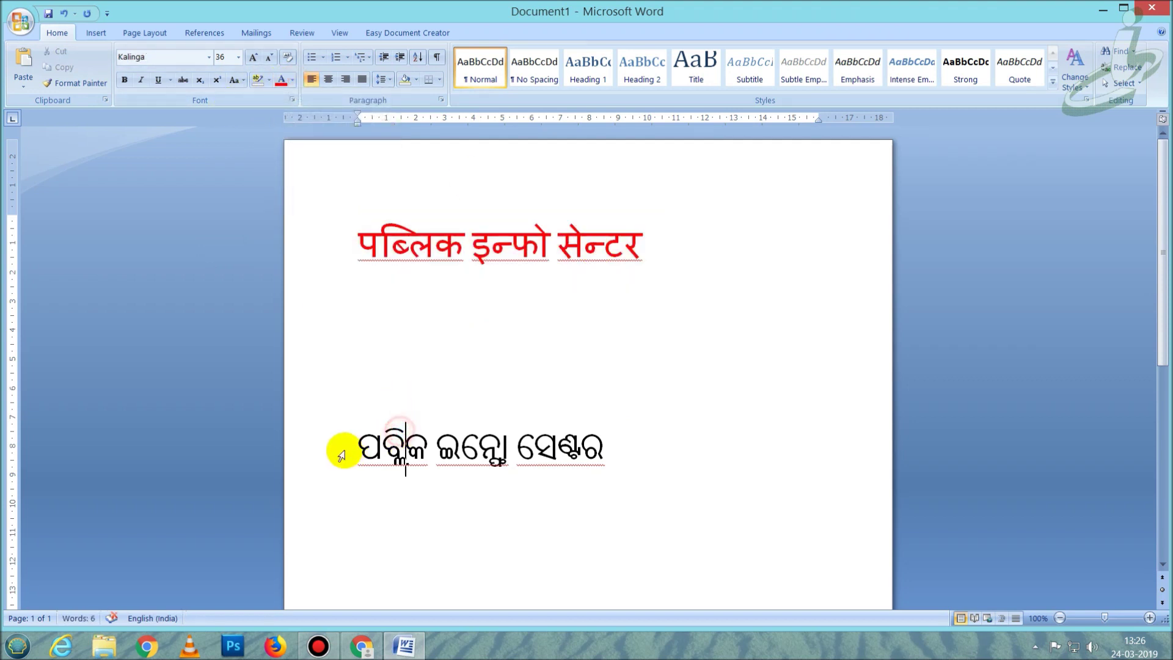
left_click(292, 80)
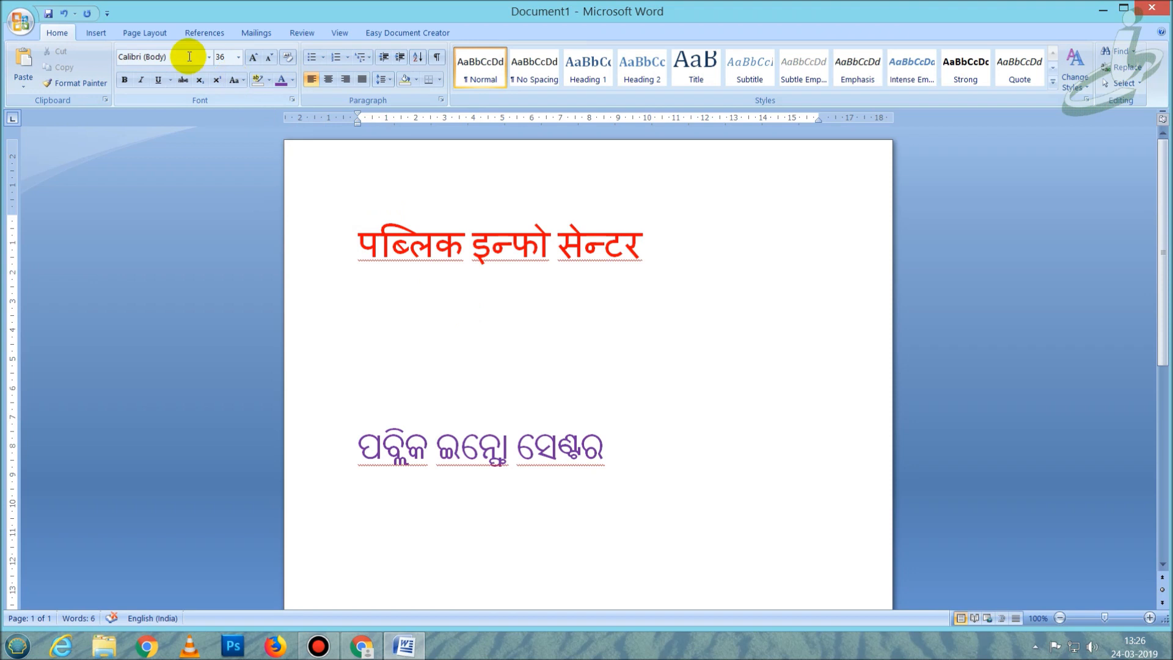
left_click(19, 20)
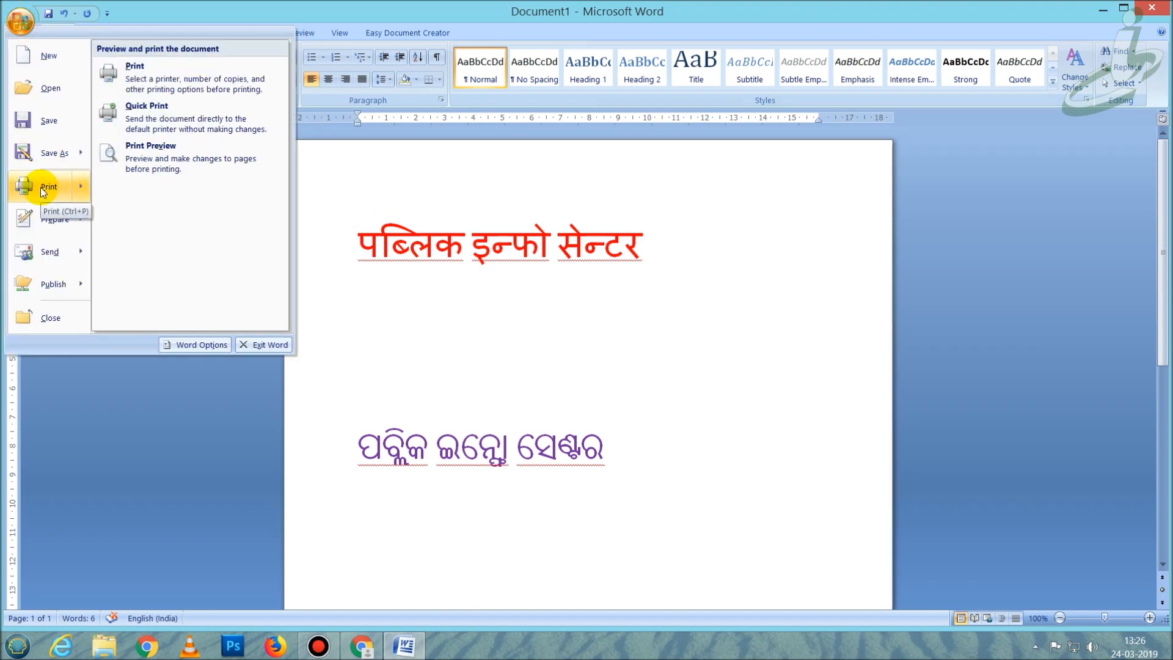
- Save the Word document under its suggested Hindi filename, then return to Chrome's Input Tools page
left_click(402, 282)
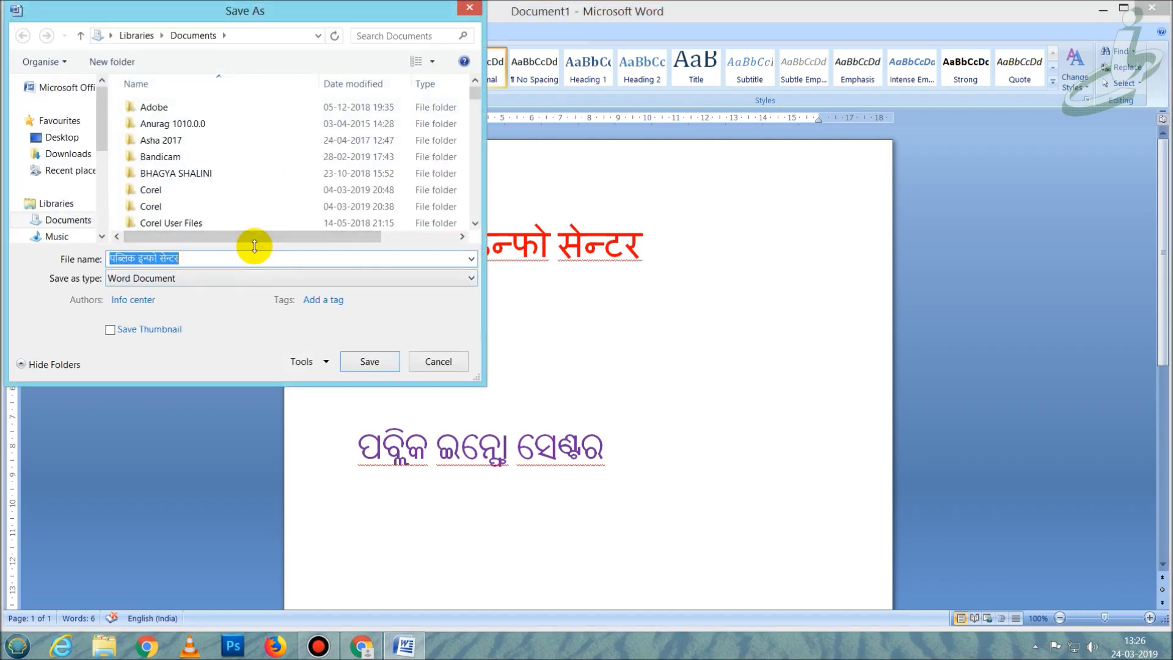
left_click(369, 361)
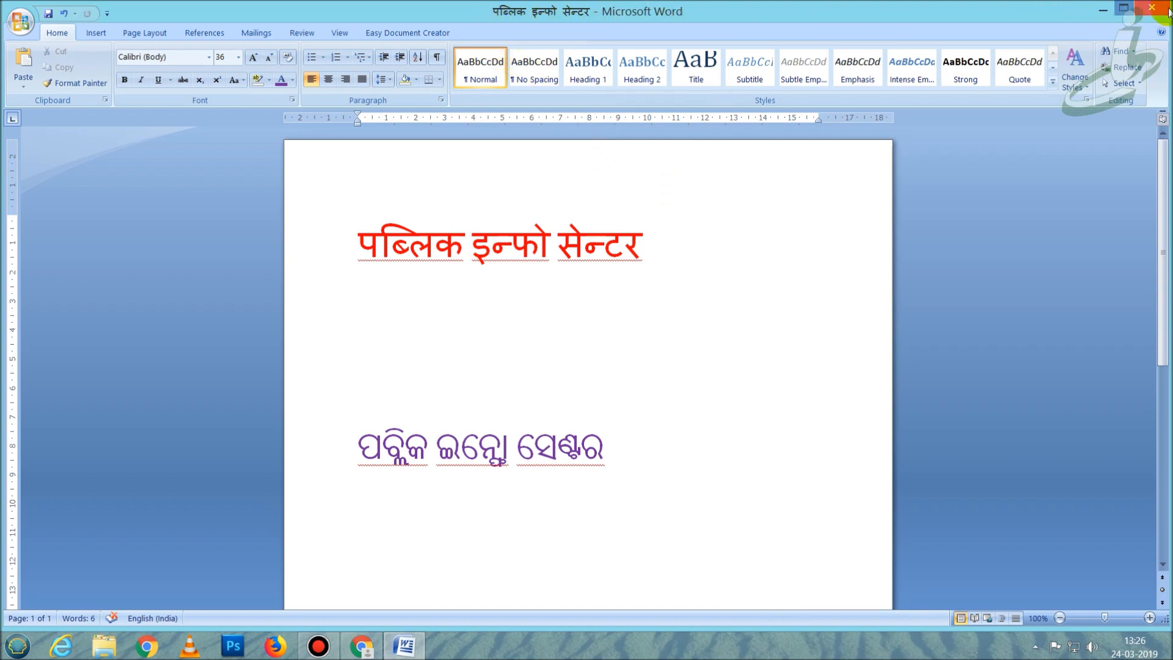
left_click(360, 645)
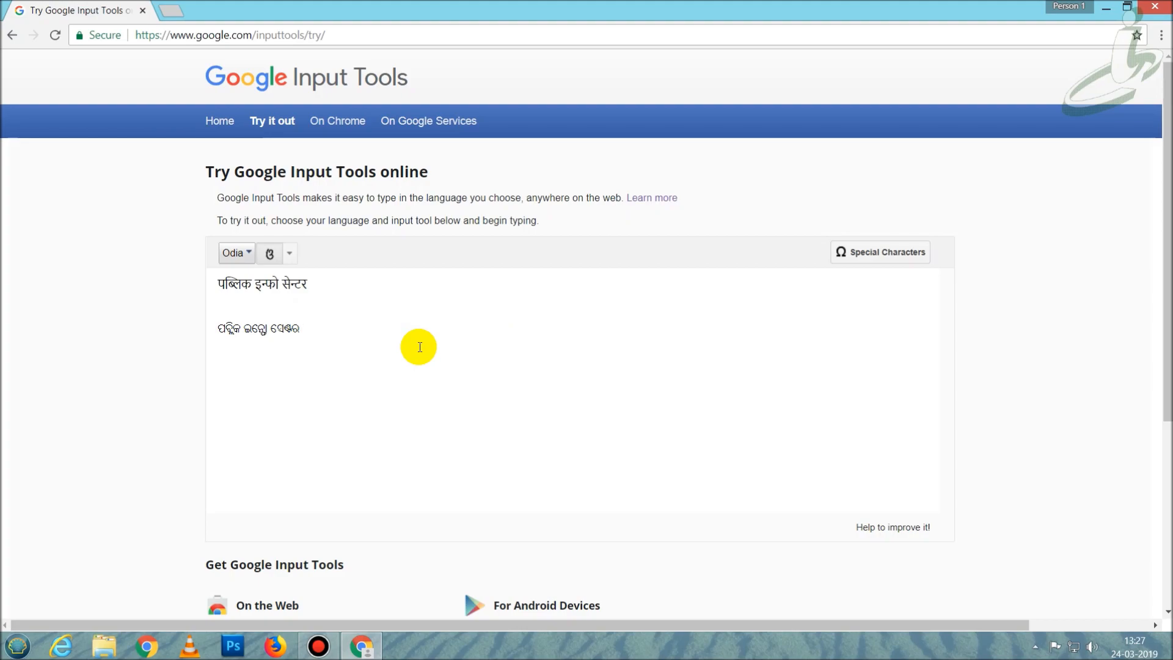